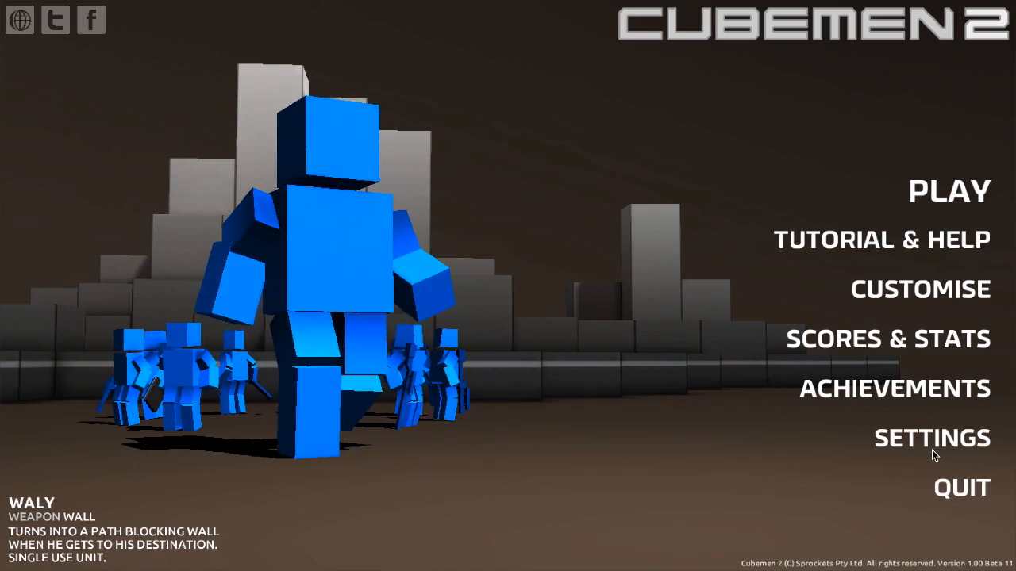
Step: From the main menu go to Play and start Design New Level under Your Levels
click(919, 438)
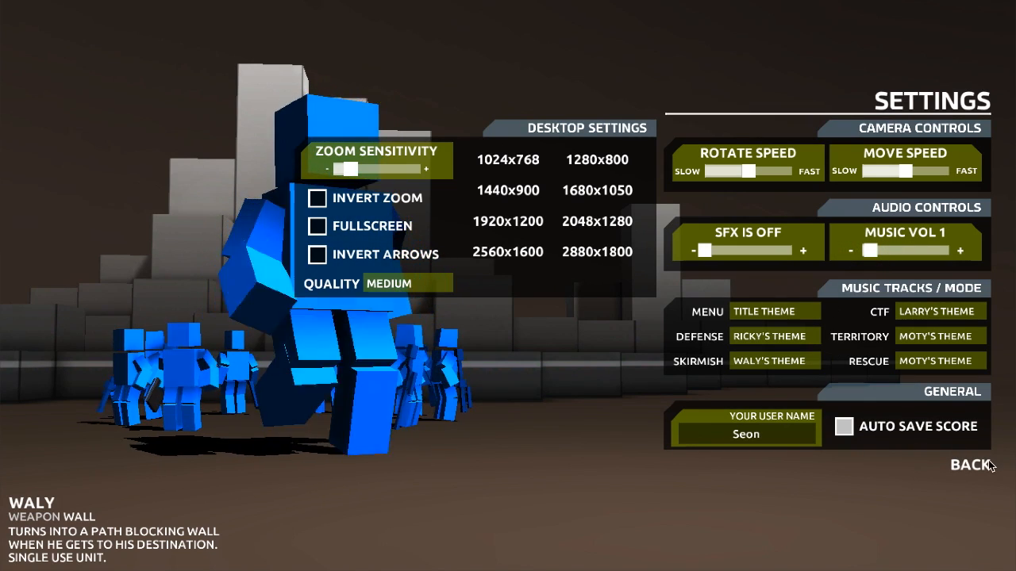
mouse_move(978, 471)
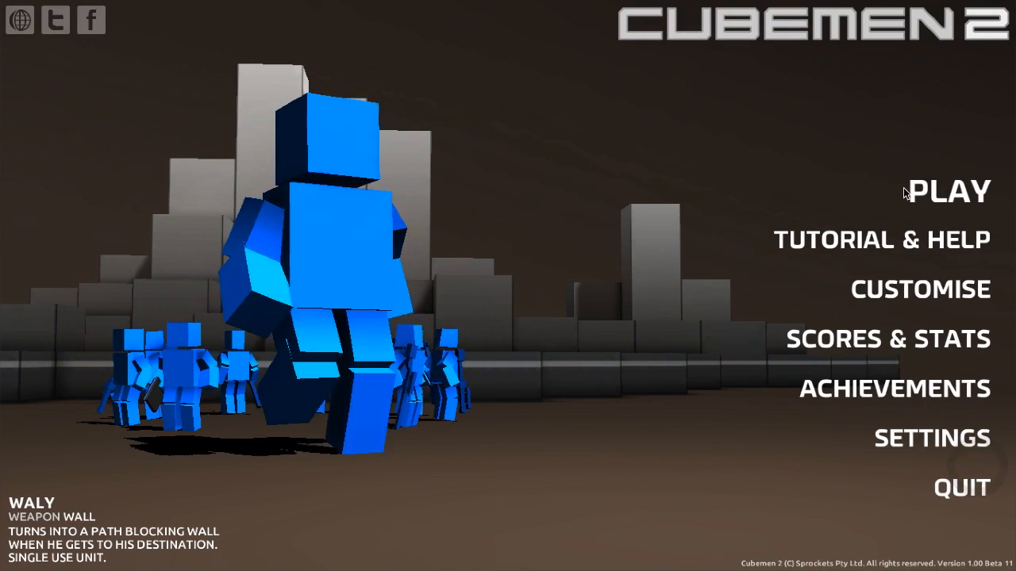
click(949, 191)
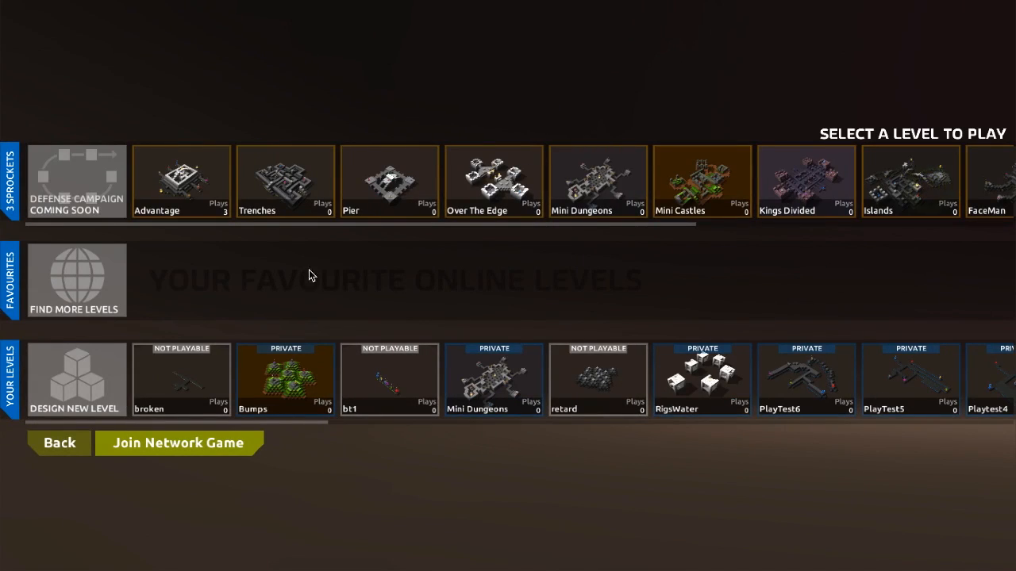
mouse_move(79, 387)
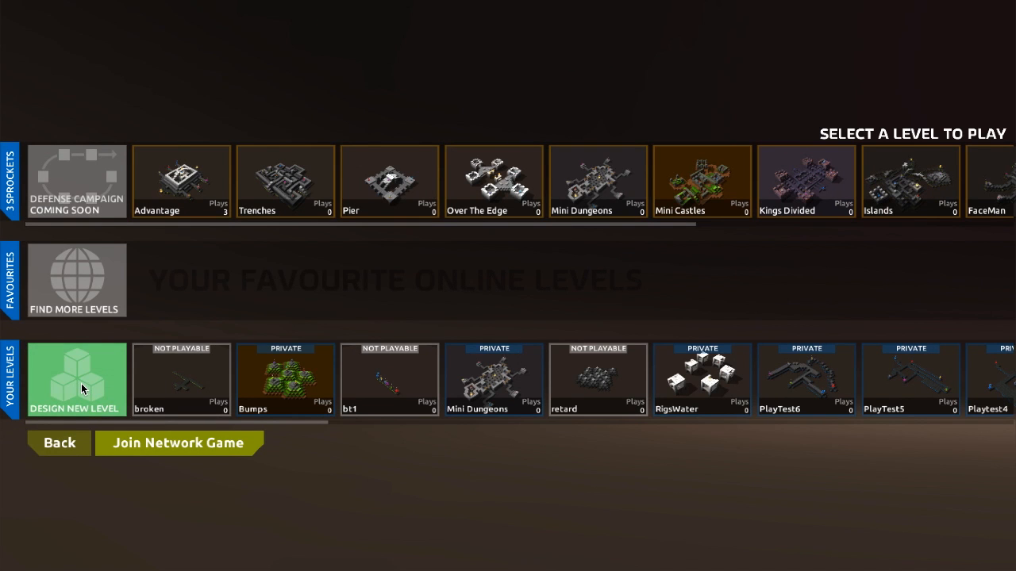
click(76, 379)
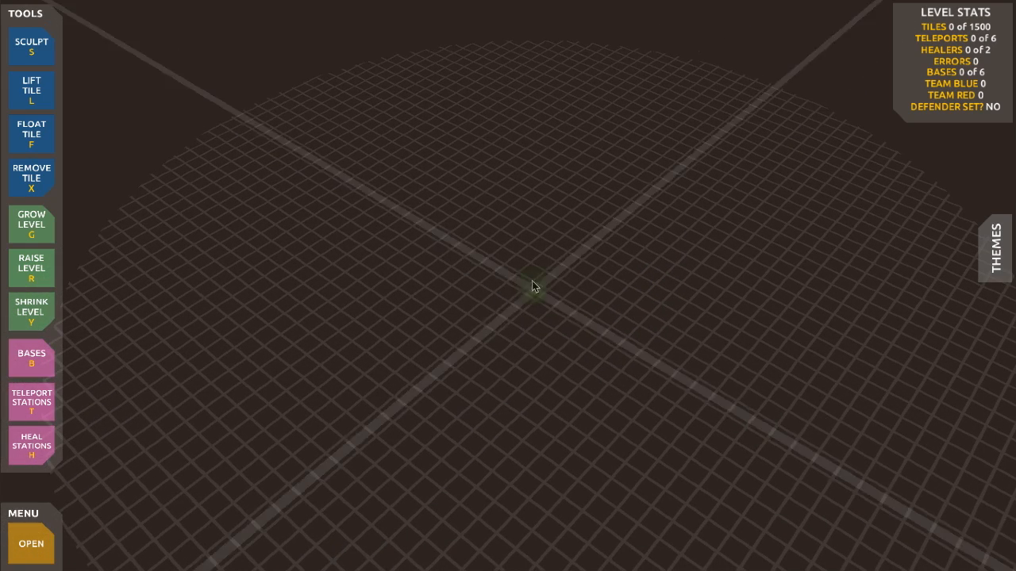
Step: Sculpt a raised centre block and extend the first floor arm out to a T-shaped end (33 tiles)
click(32, 45)
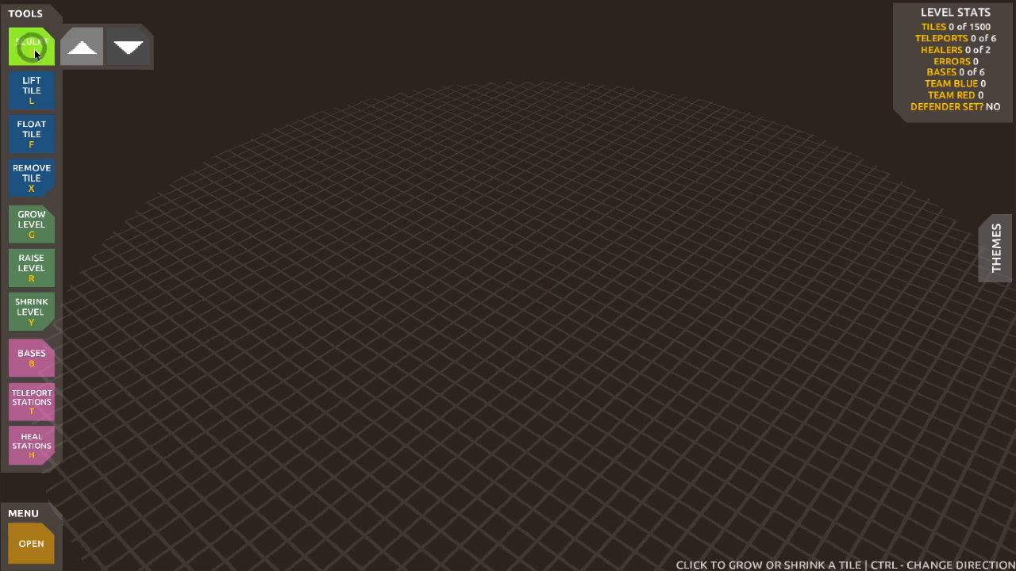
mouse_move(32, 60)
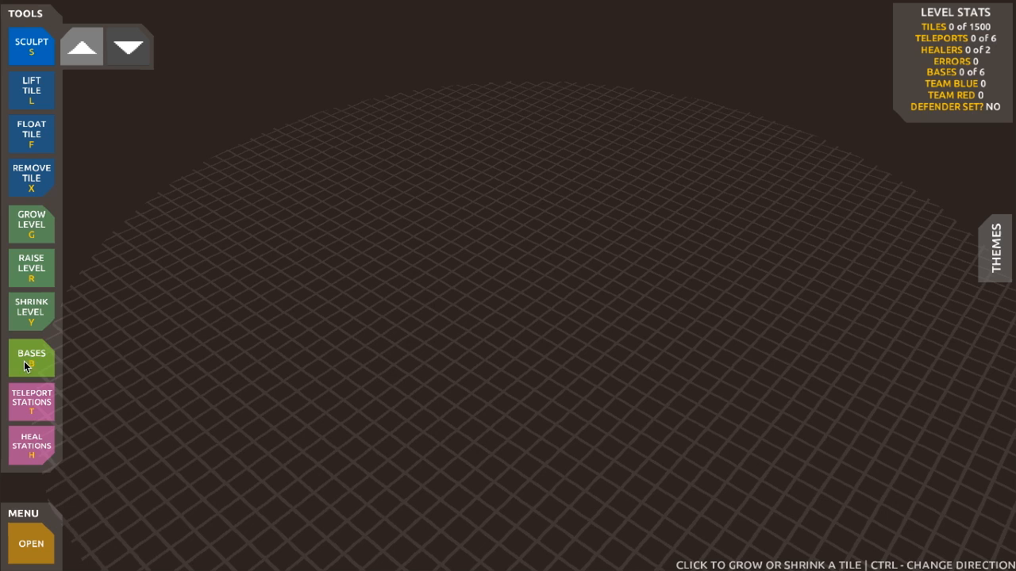
mouse_move(24, 452)
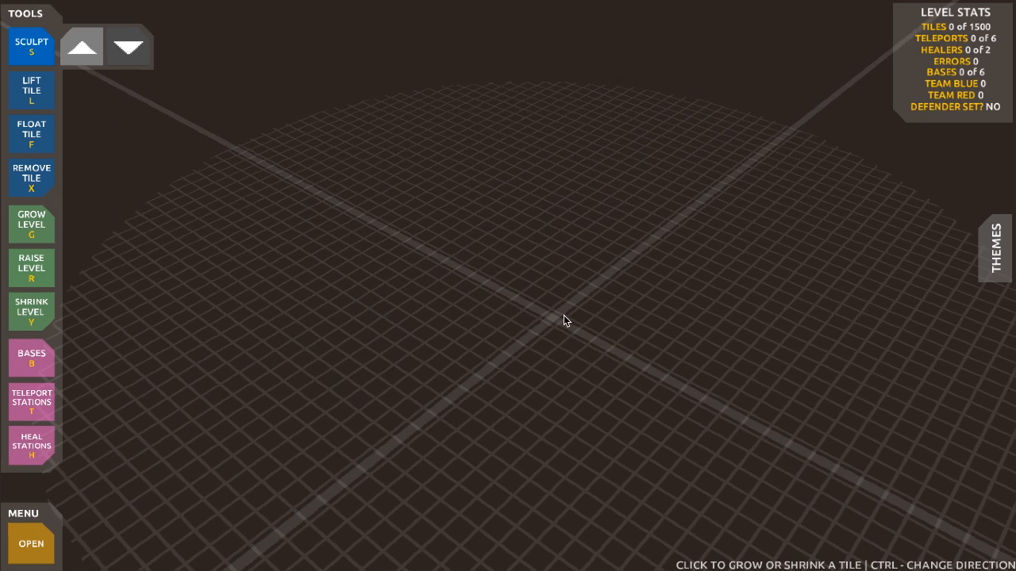
click(564, 321)
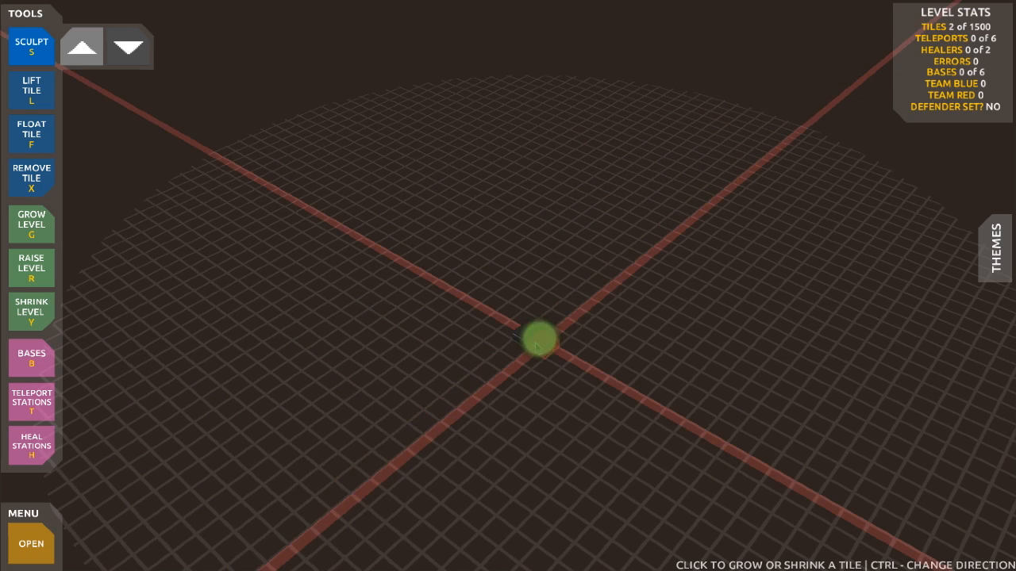
click(538, 346)
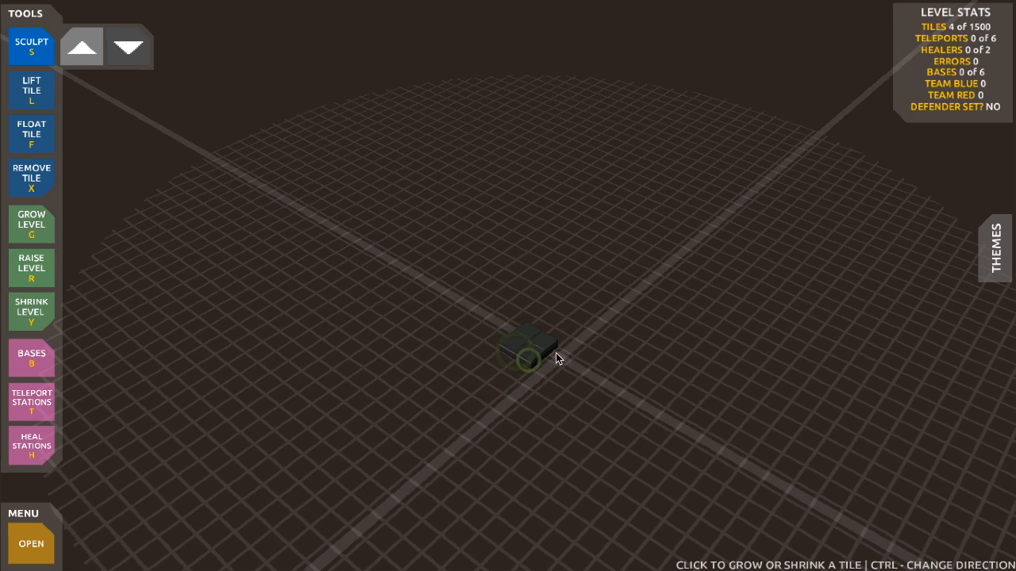
click(527, 357)
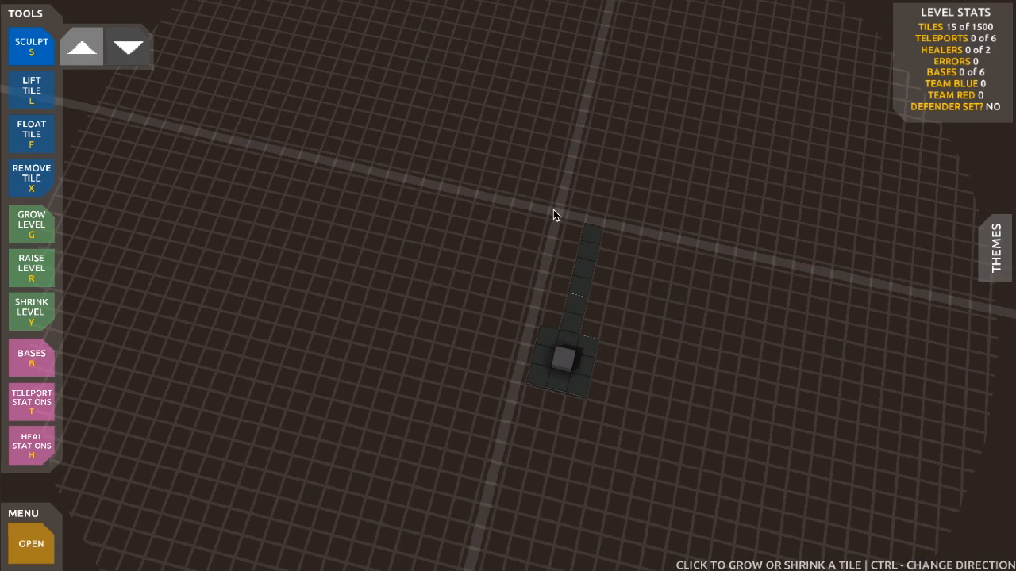
click(544, 194)
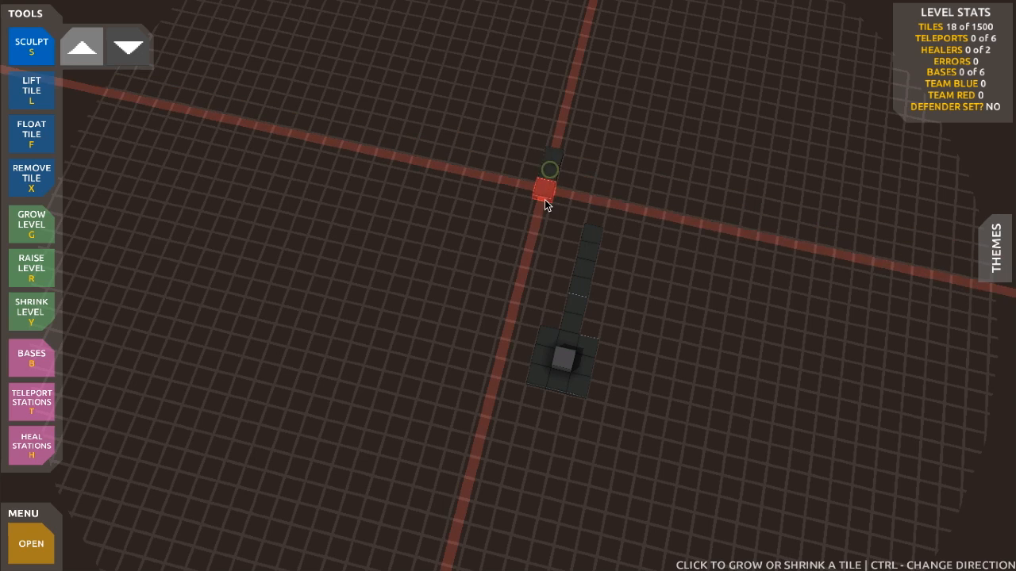
click(546, 193)
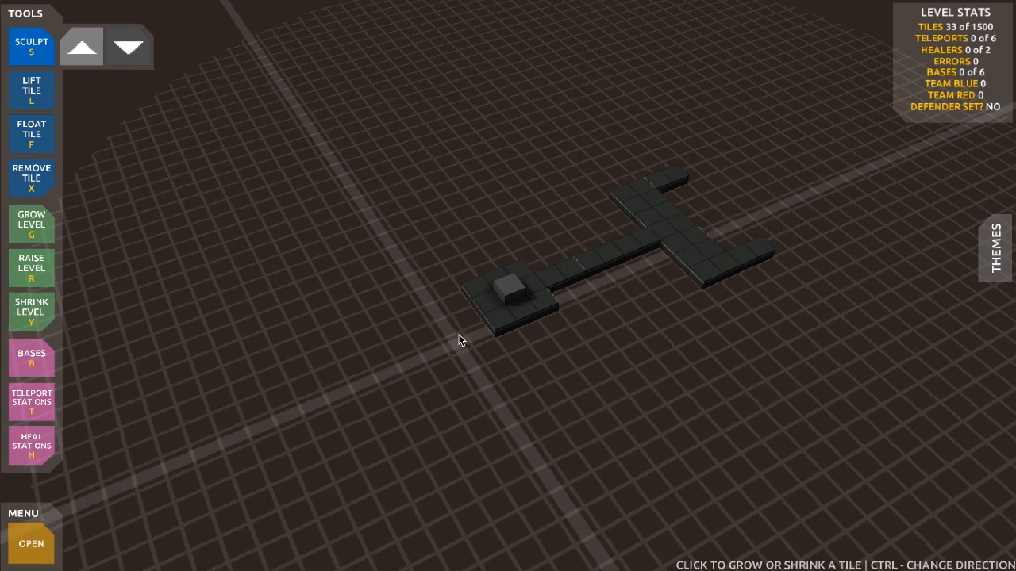
Step: Sculpt the left and lower arms of the cross with hooked claw ends matching the first
click(365, 349)
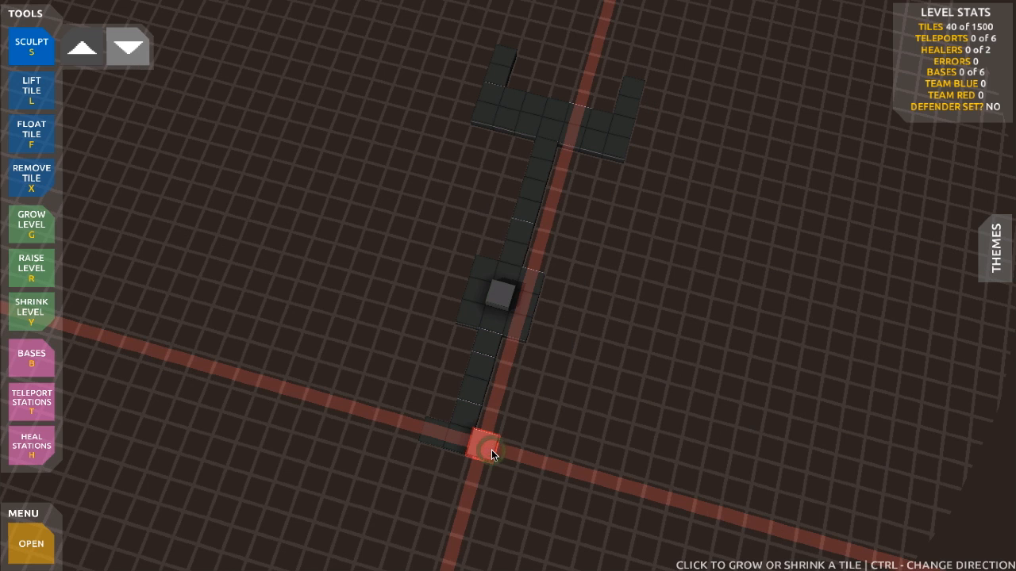
click(489, 452)
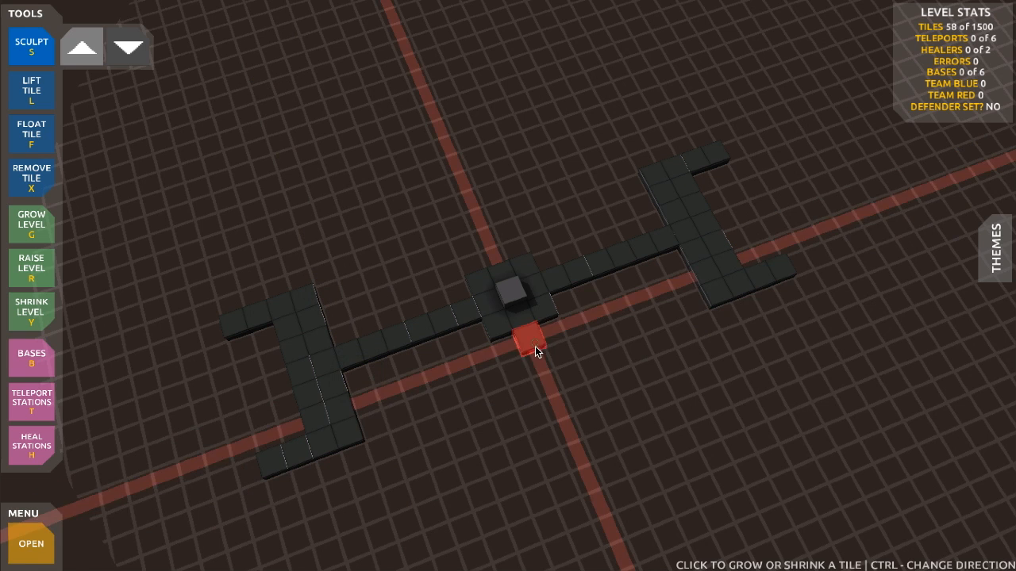
click(532, 346)
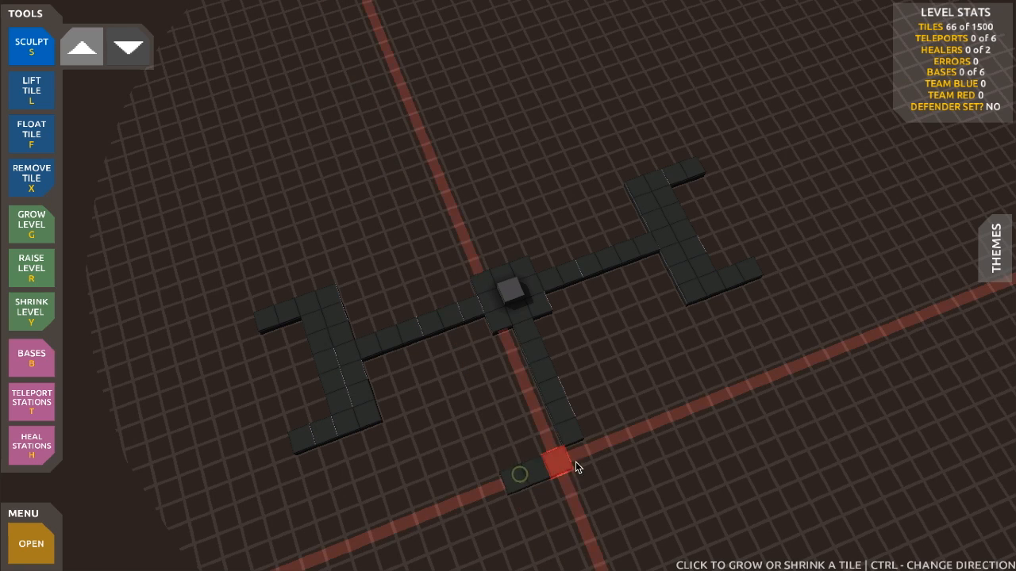
click(562, 463)
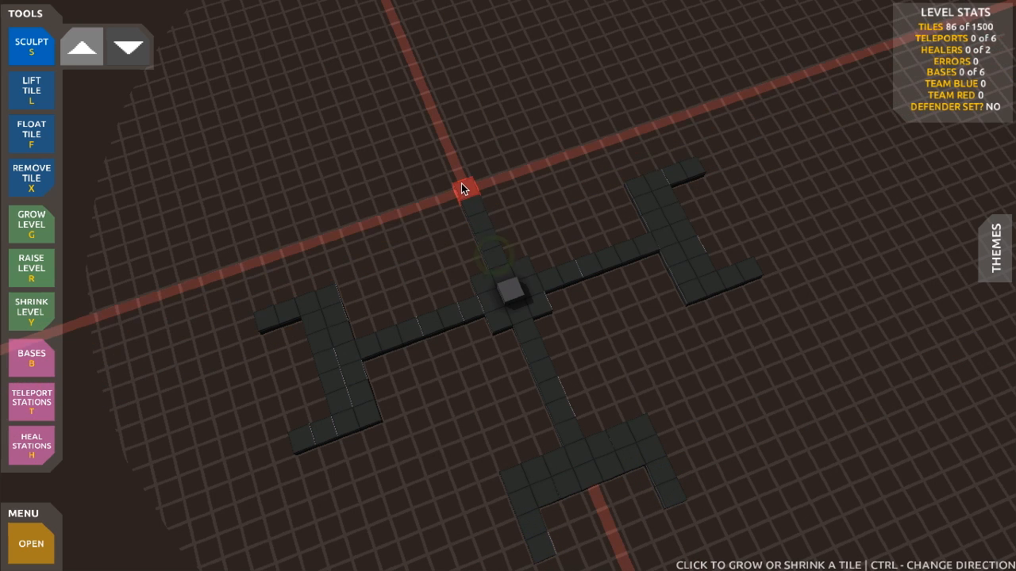
Step: Sculpt the upper arm and finish its hooked end, completing the four-arm cross (105 tiles)
click(457, 189)
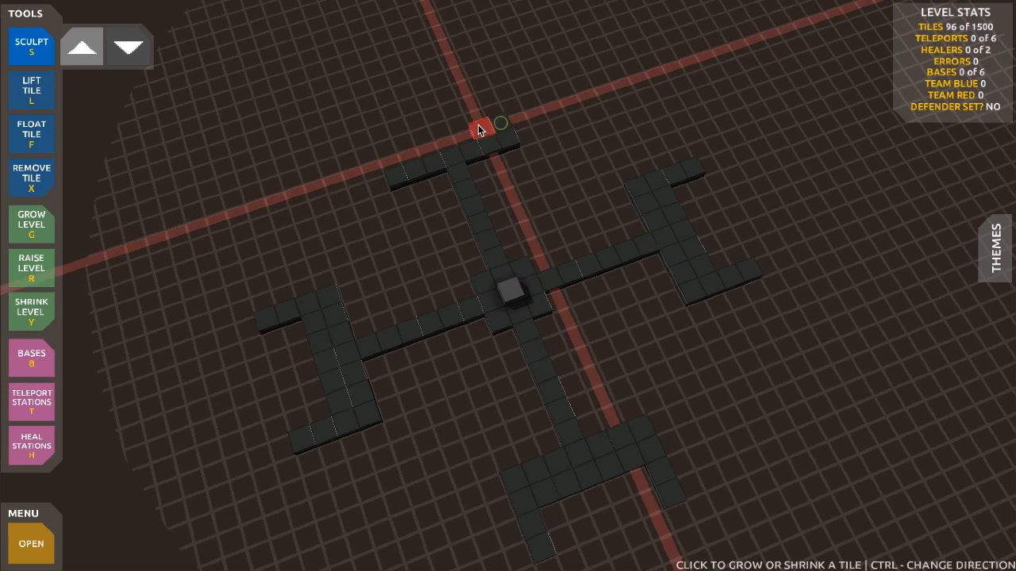
click(483, 130)
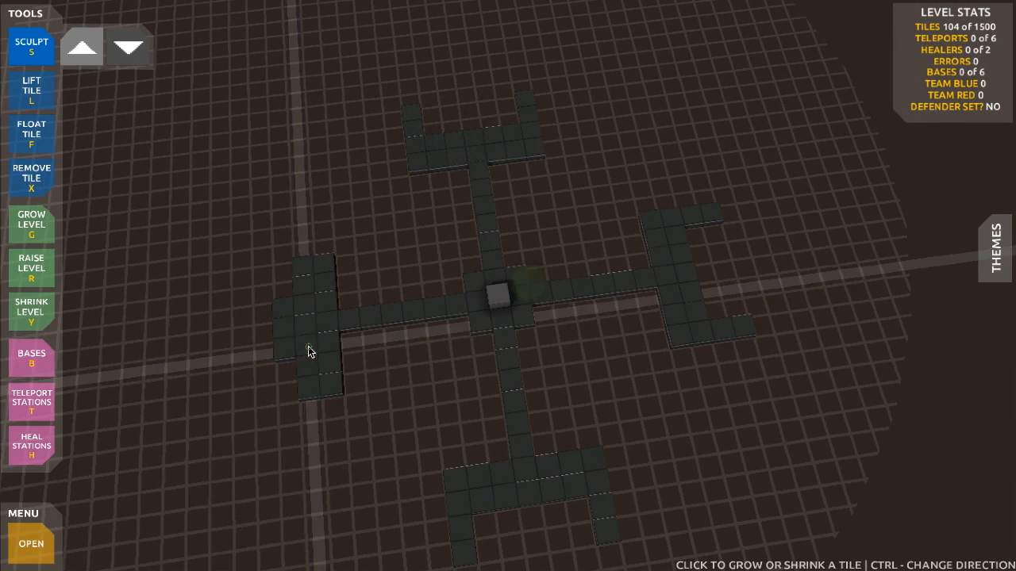
click(282, 333)
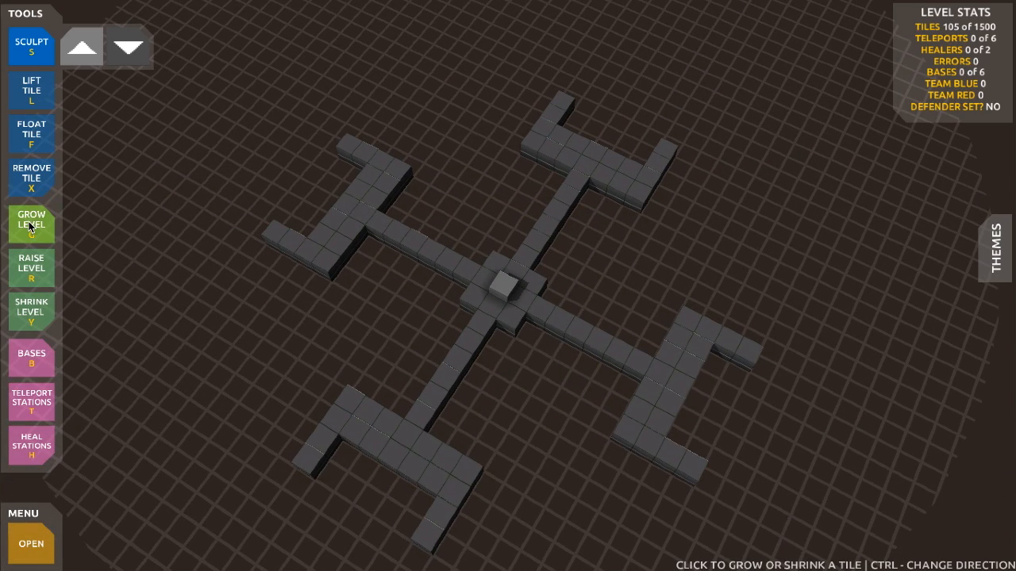
Step: Grow the level outward by one layer and raise tiles around the centre into a stepped tower (241 tiles)
click(406, 270)
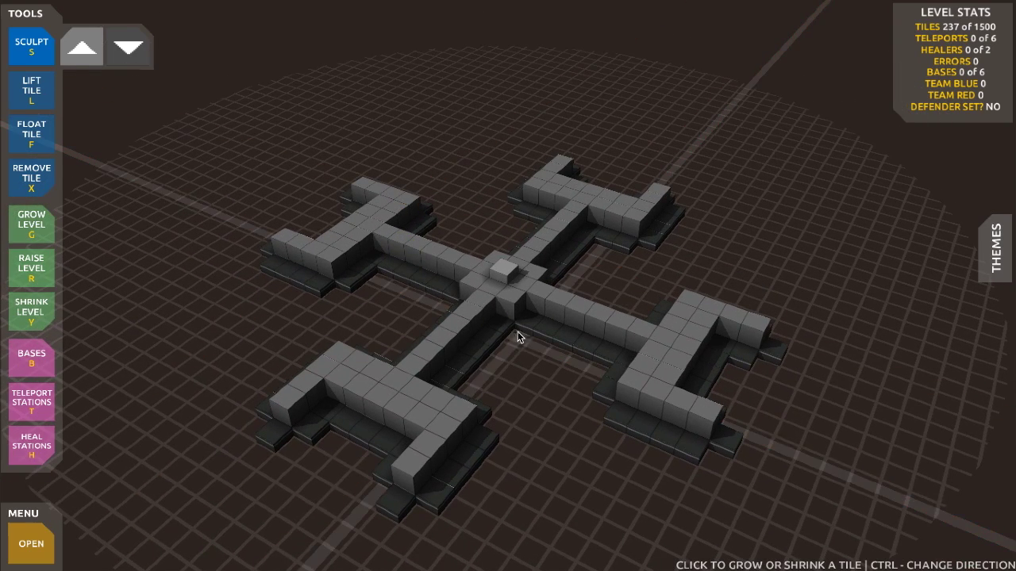
click(523, 336)
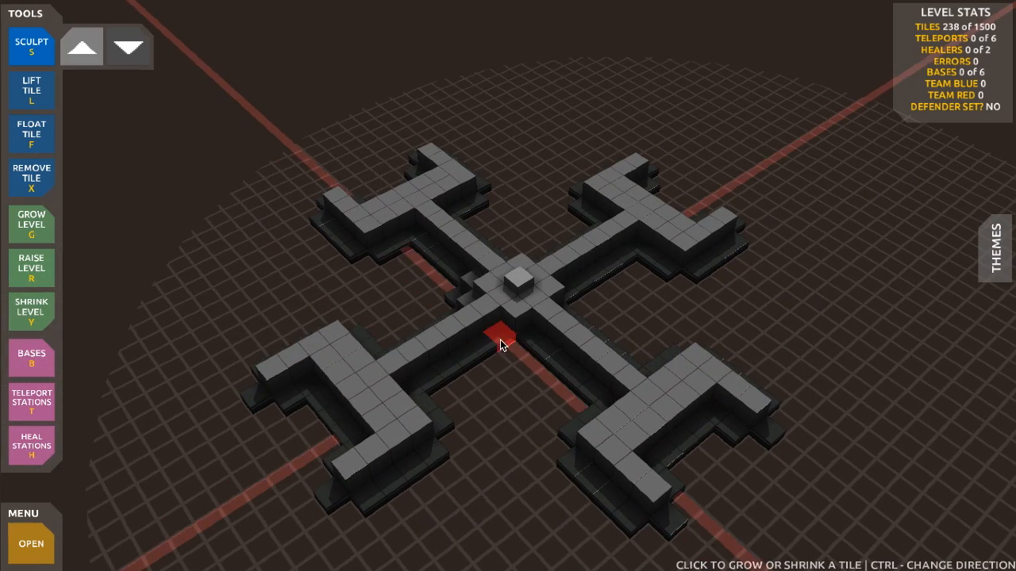
click(502, 343)
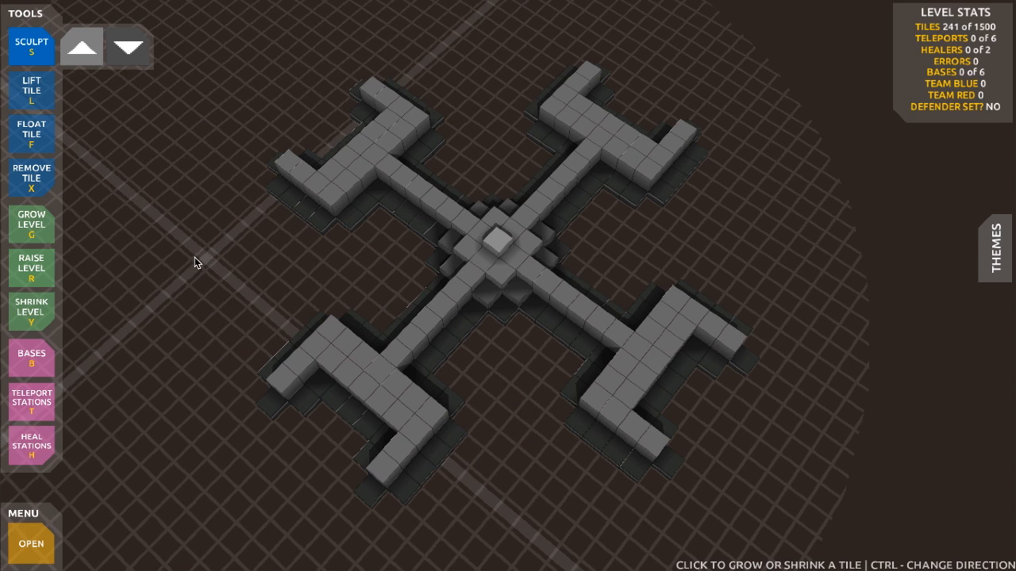
Step: Place a base on the central tower and keep it as the blue team's defender base
click(31, 359)
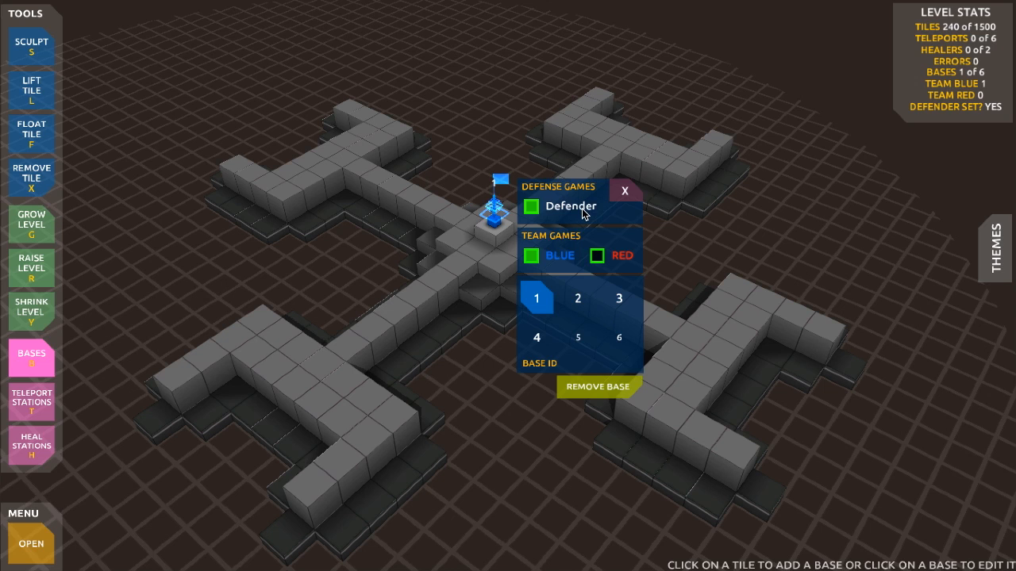
mouse_move(600, 222)
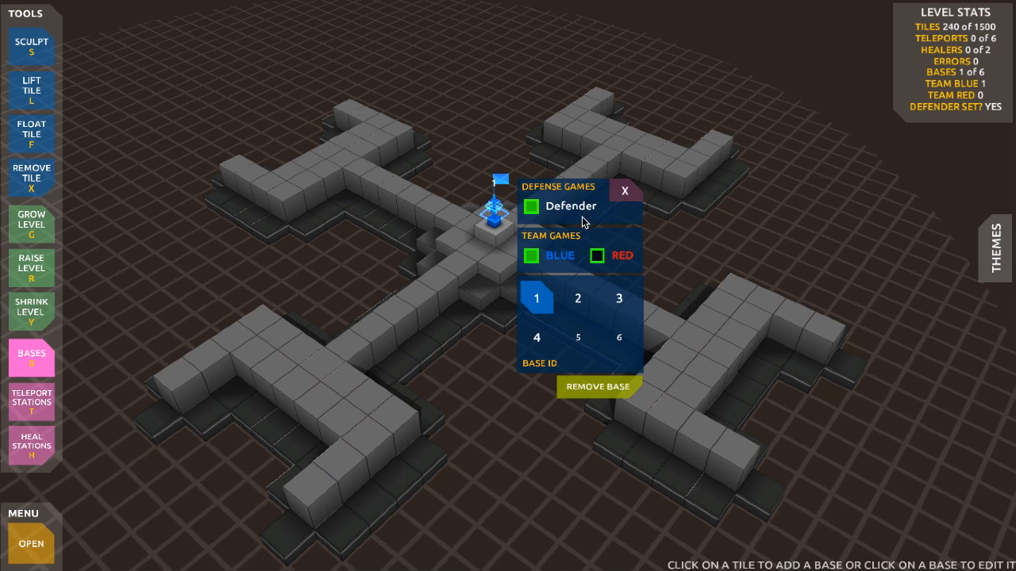
click(597, 254)
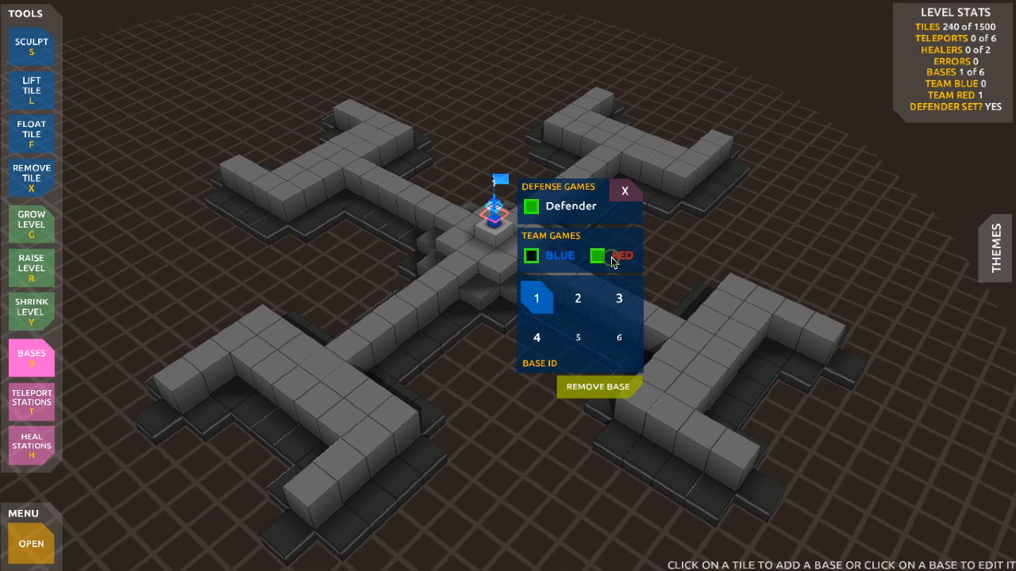
click(530, 254)
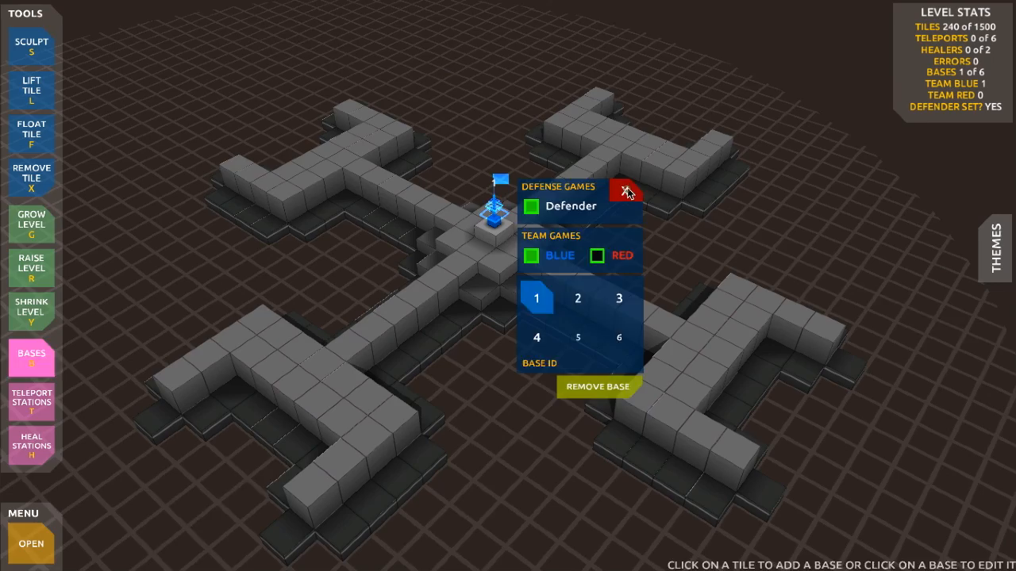
click(622, 190)
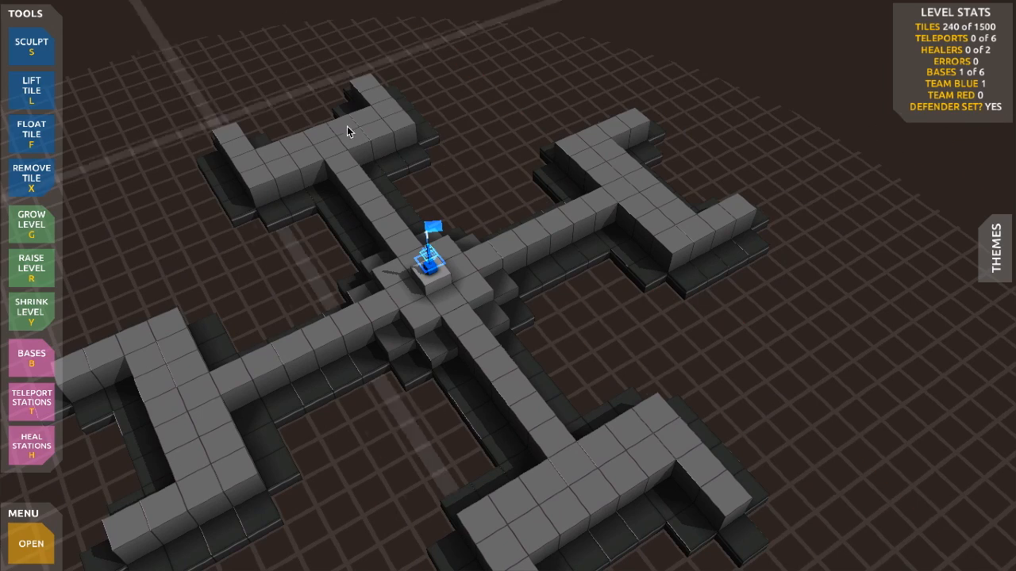
Step: Sculpt extra low path tiles along the claw arm ends, reaching 254 tiles
click(32, 48)
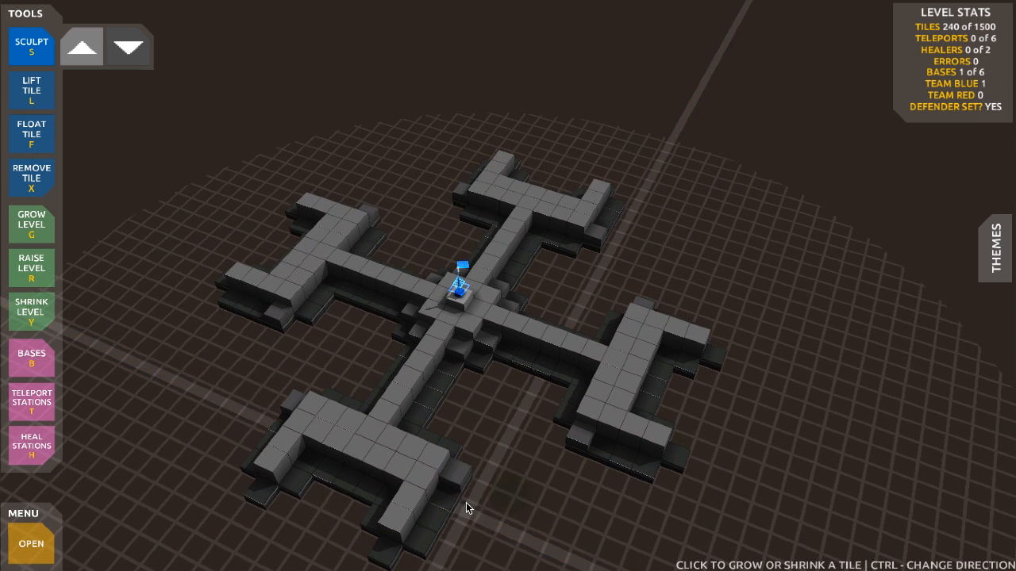
click(499, 505)
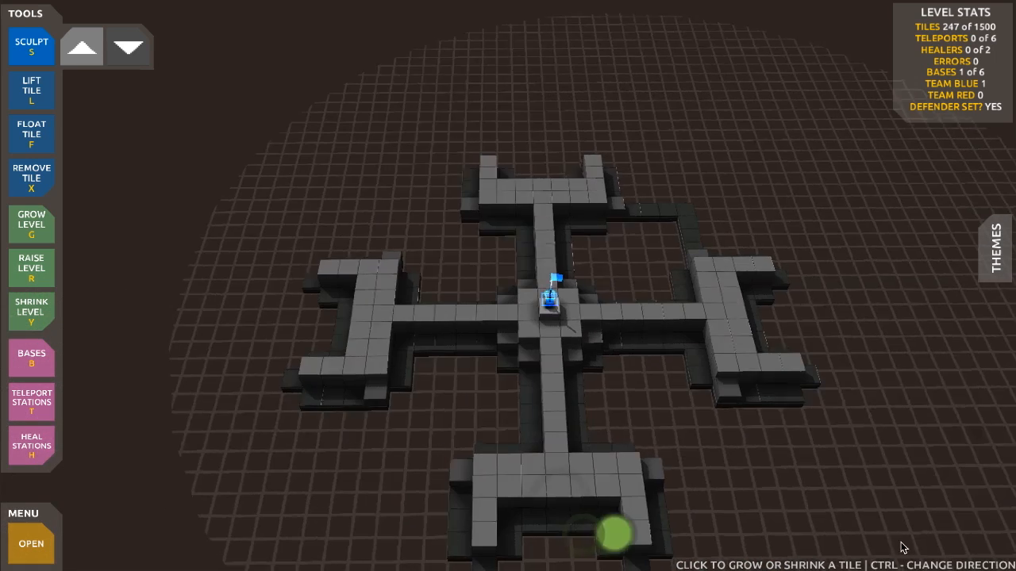
click(378, 495)
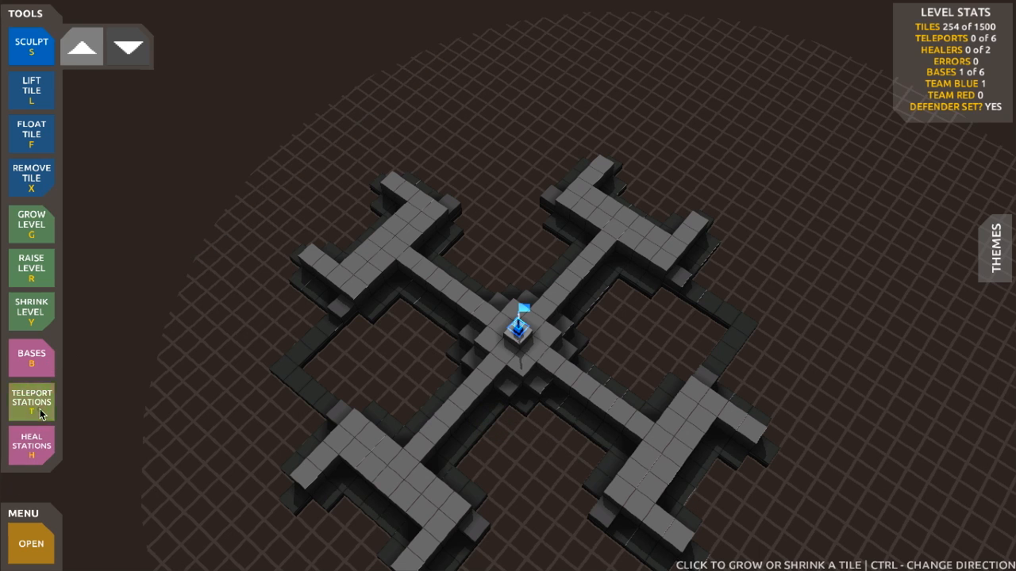
Step: Place two teleporters at opposite corners, grow connecting path tiles, and add two heal stations
click(32, 403)
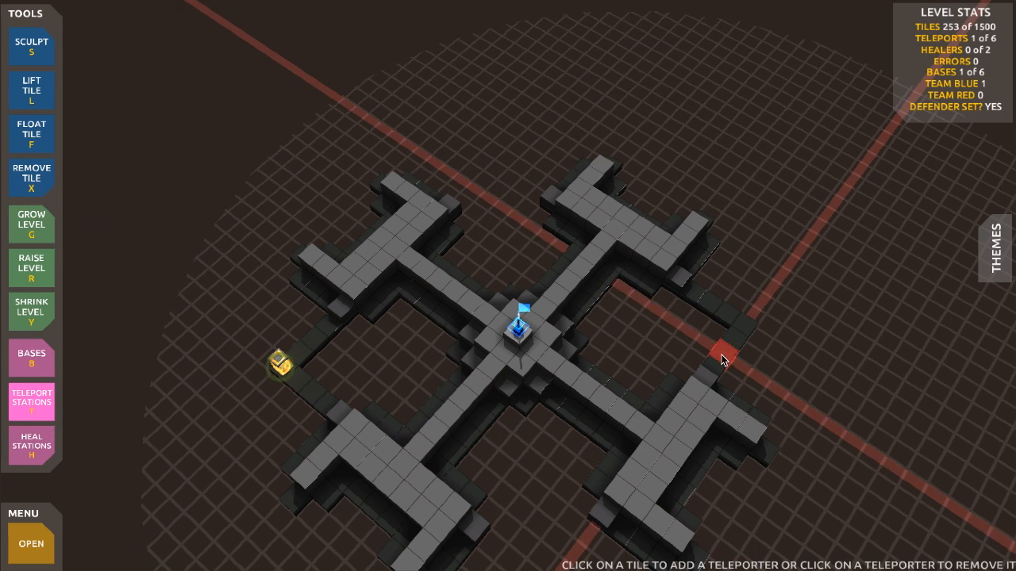
click(727, 354)
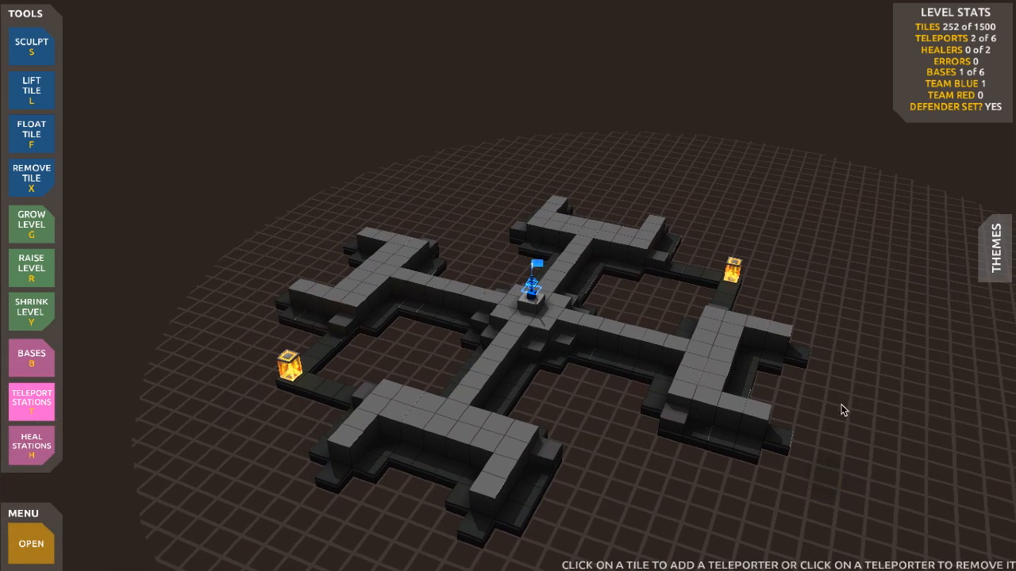
click(32, 44)
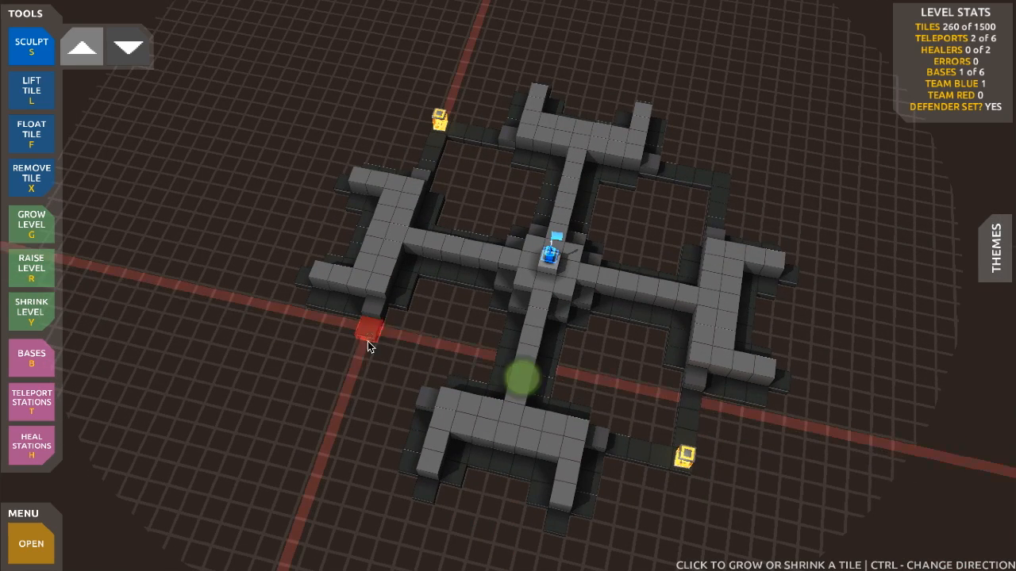
click(365, 342)
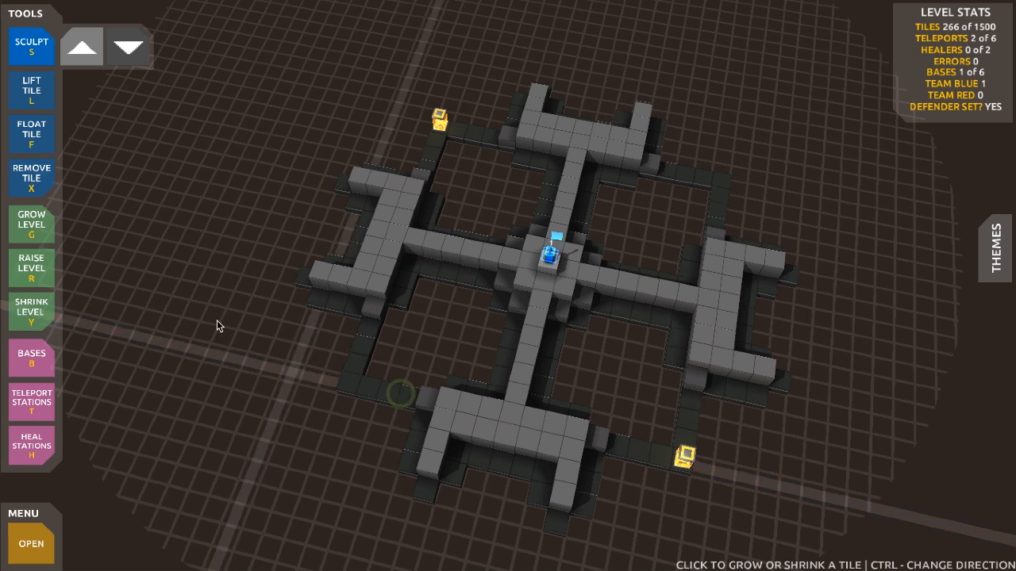
click(32, 446)
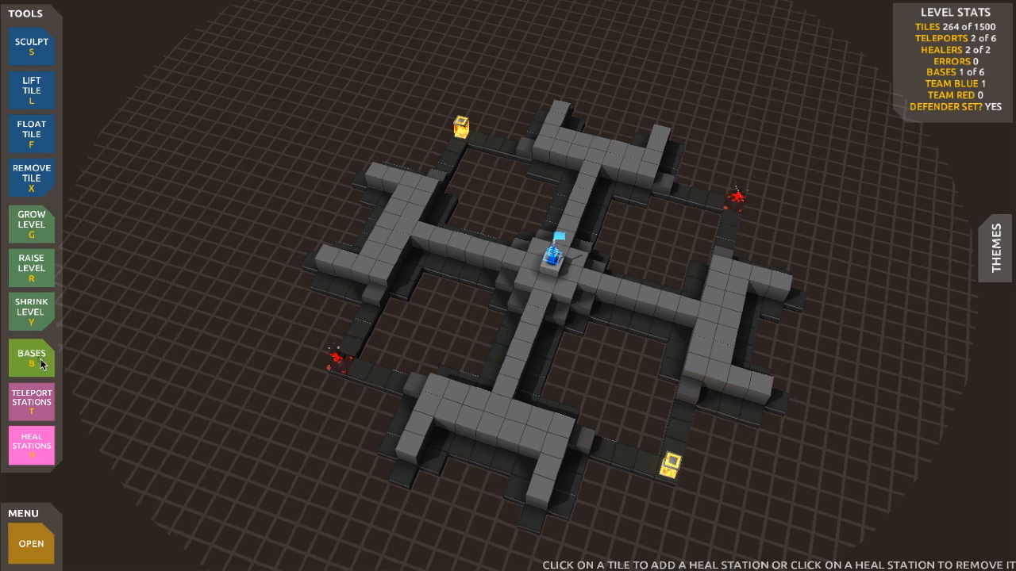
Step: Finish with heal stations and switch to the Bases tool
click(32, 359)
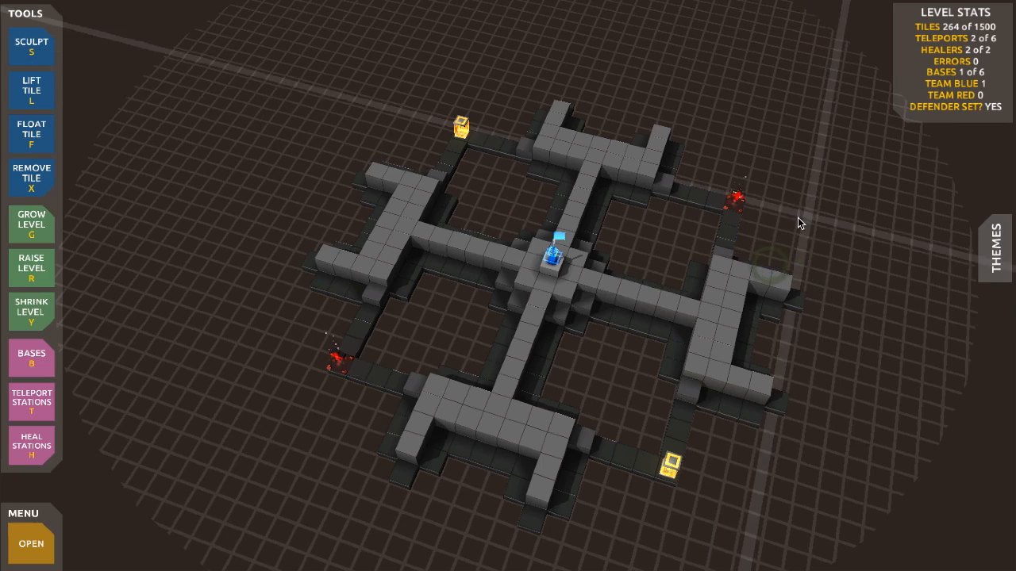
click(32, 45)
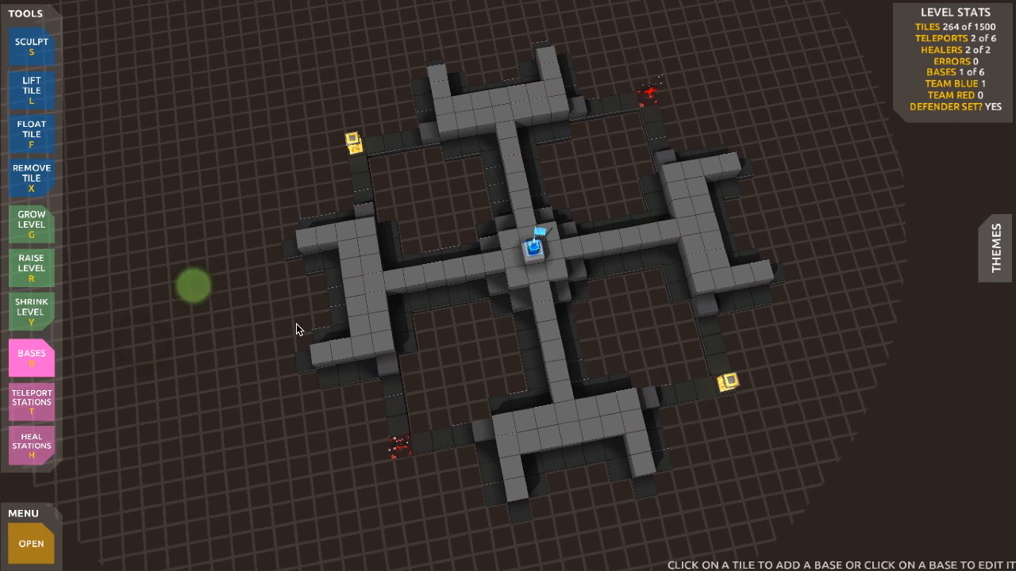
Step: Add team bases near the claws, bringing the level to five bases (three blue, two red)
click(335, 360)
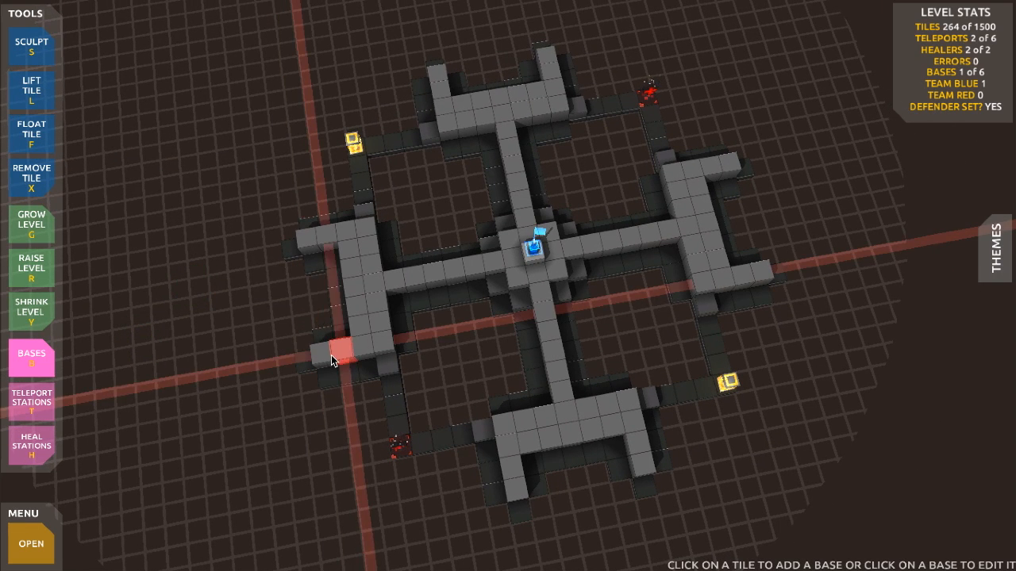
click(335, 358)
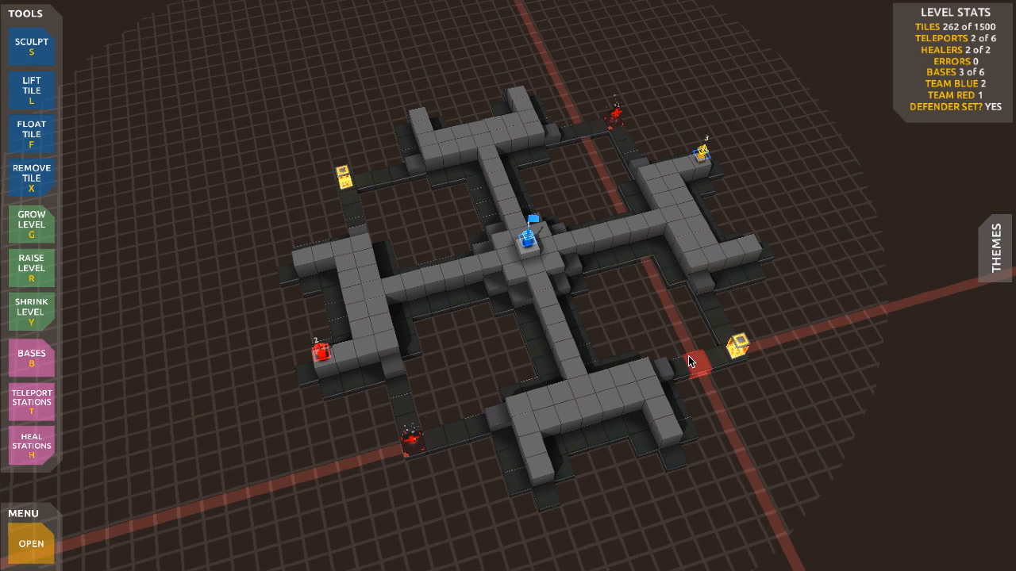
click(32, 359)
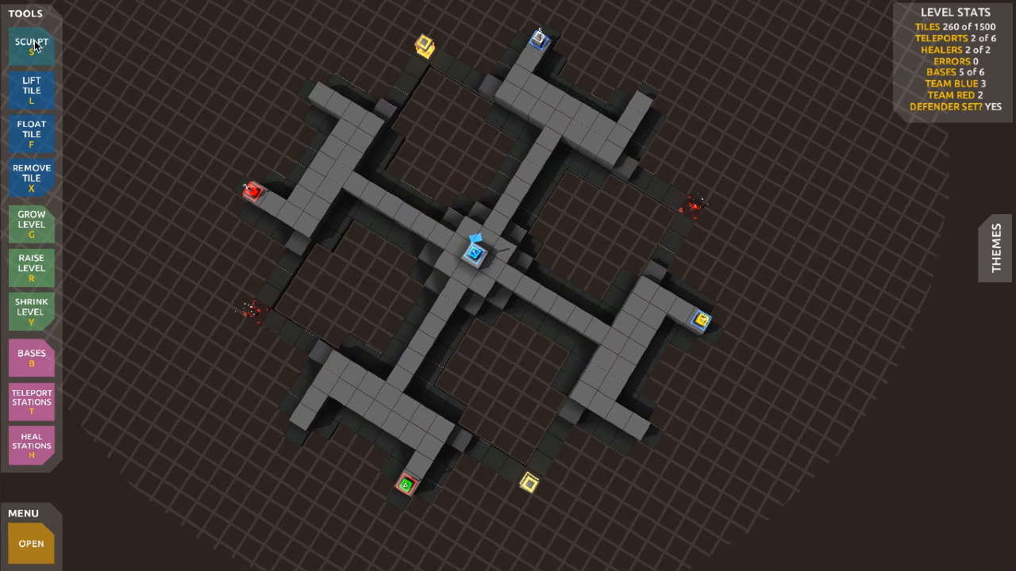
Step: Sculpt extra low floor tiles in the inner quadrants, reaching 272 tiles
click(32, 44)
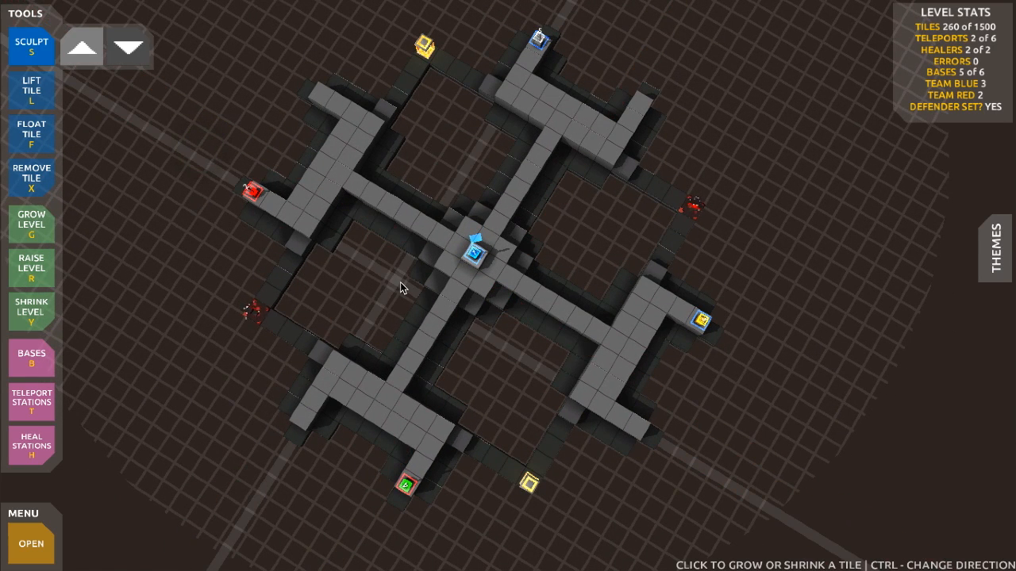
click(394, 285)
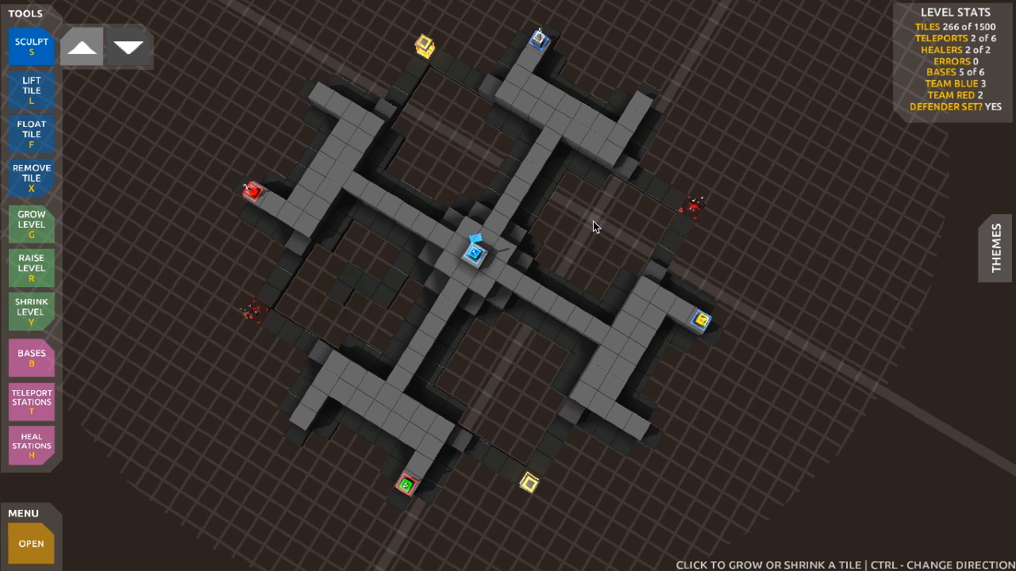
mouse_move(552, 253)
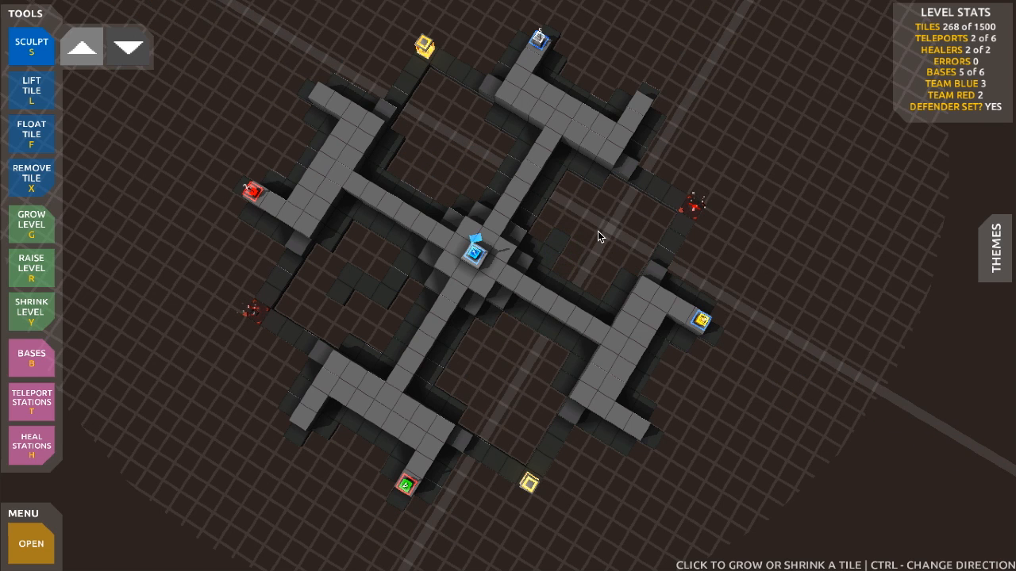
click(572, 235)
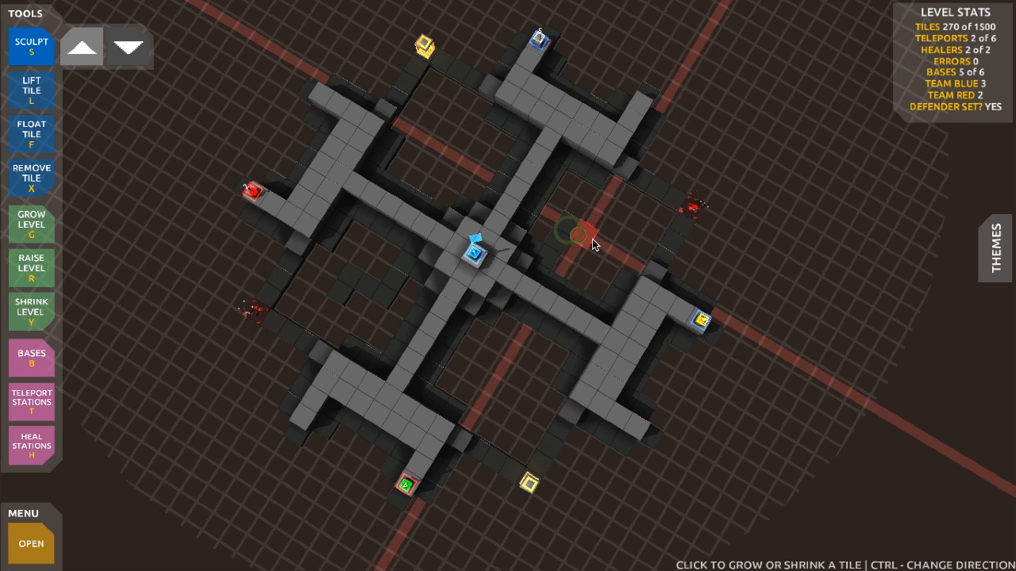
click(587, 238)
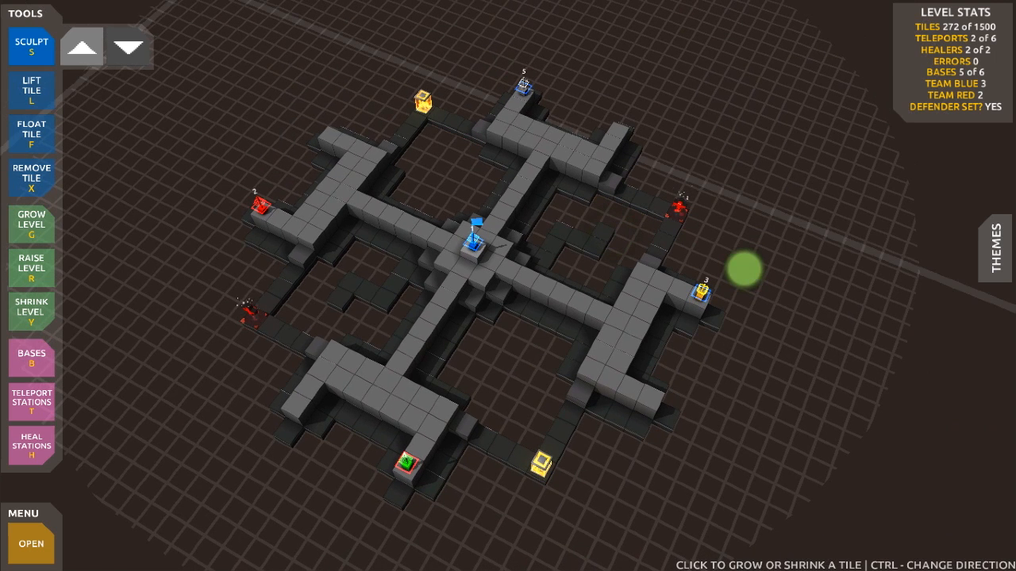
Step: Add the sixth base and assign the central base's team so each side has three bases
click(32, 359)
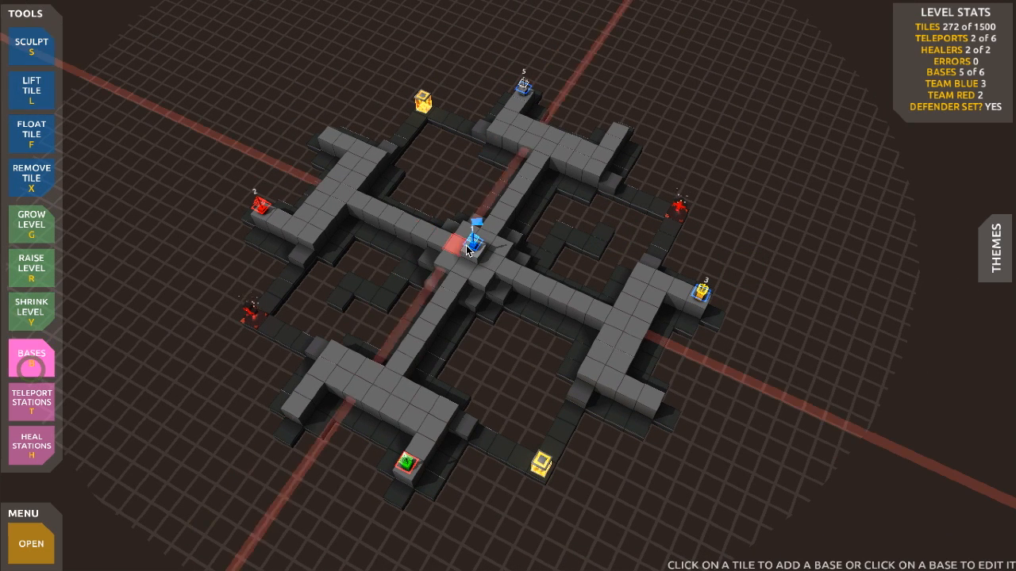
click(473, 246)
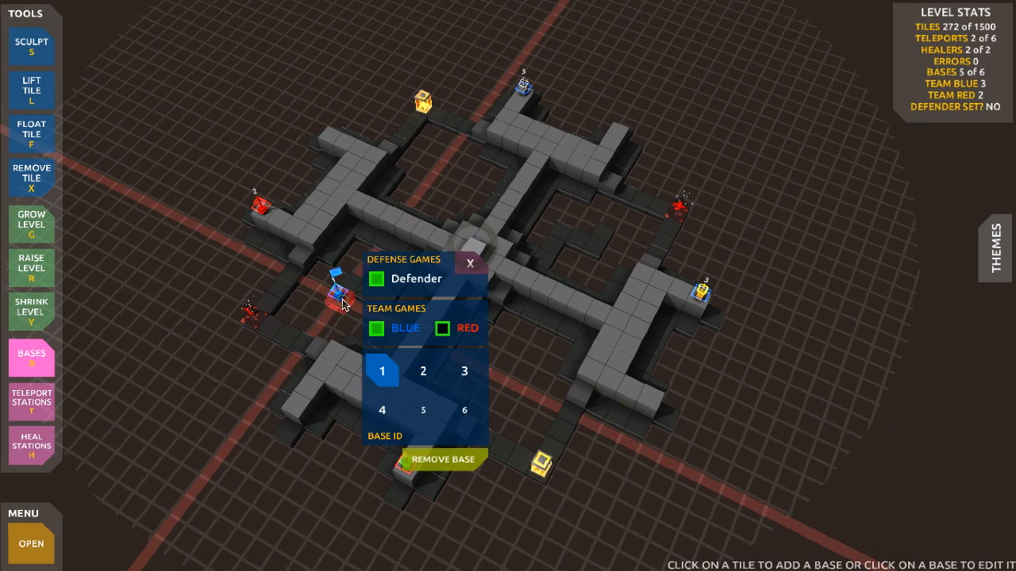
click(466, 267)
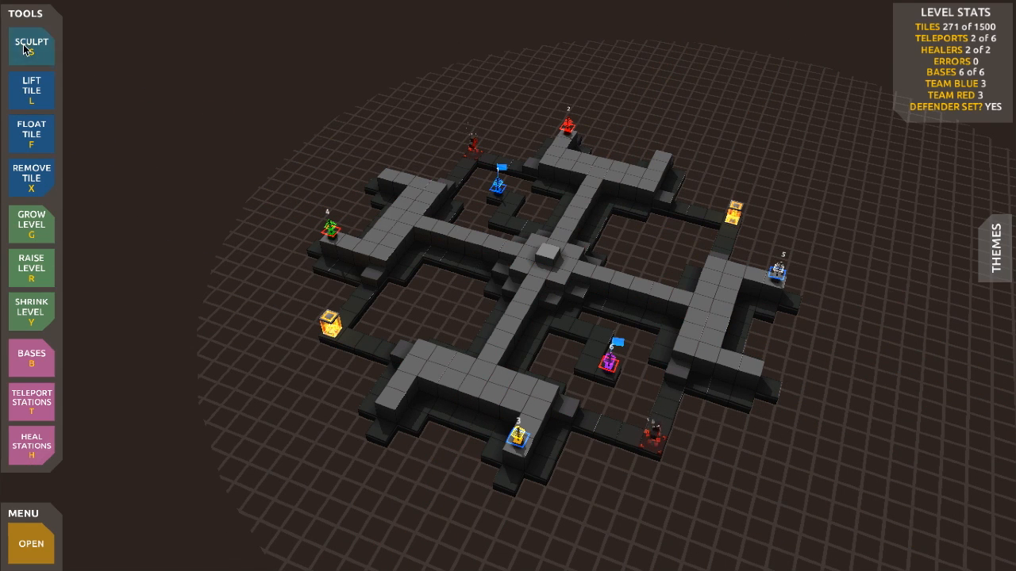
Step: Sculpt an inner-quadrant tile and stack it upward into a tall sniping tower
click(32, 44)
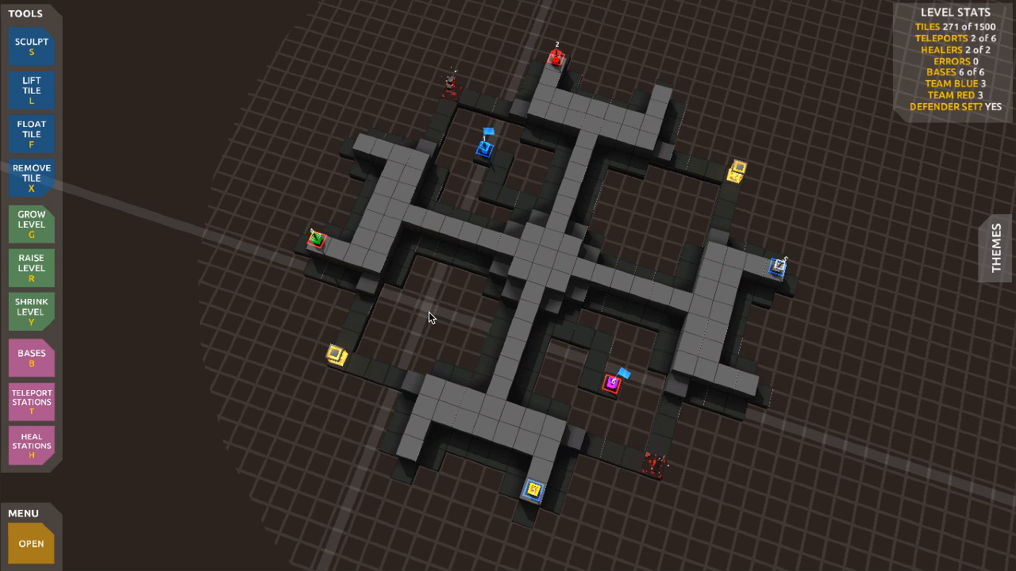
click(422, 317)
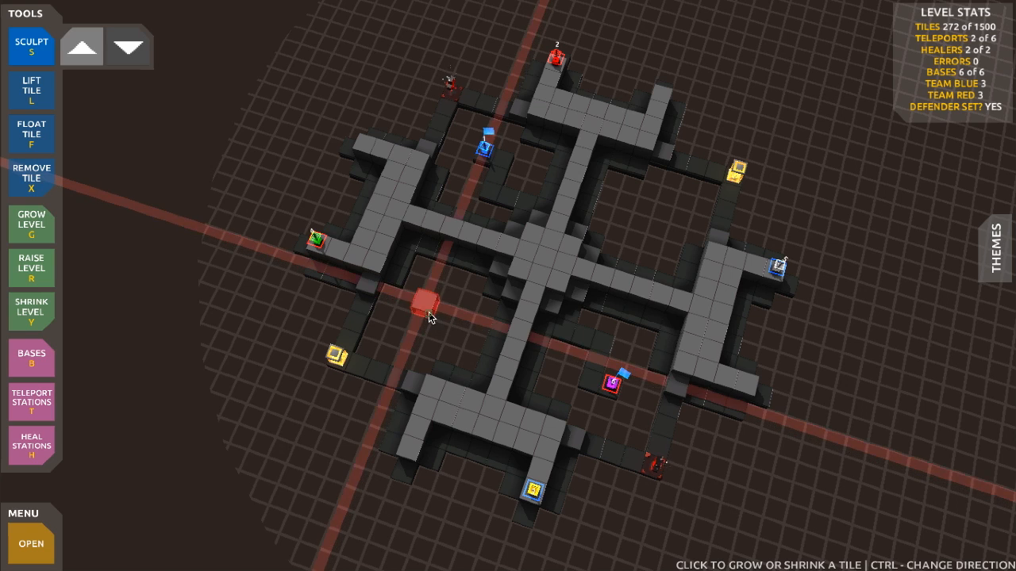
click(429, 321)
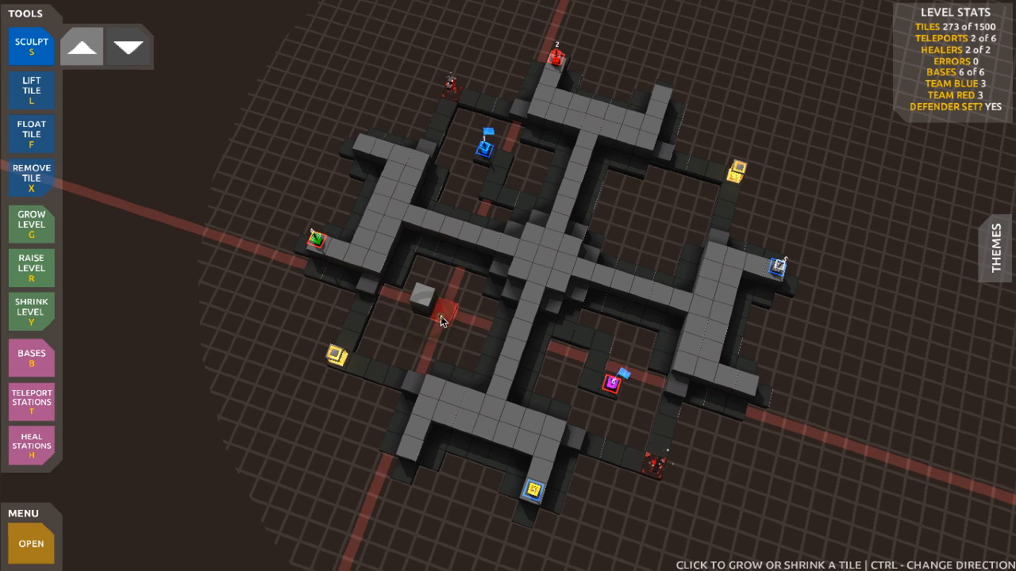
click(441, 324)
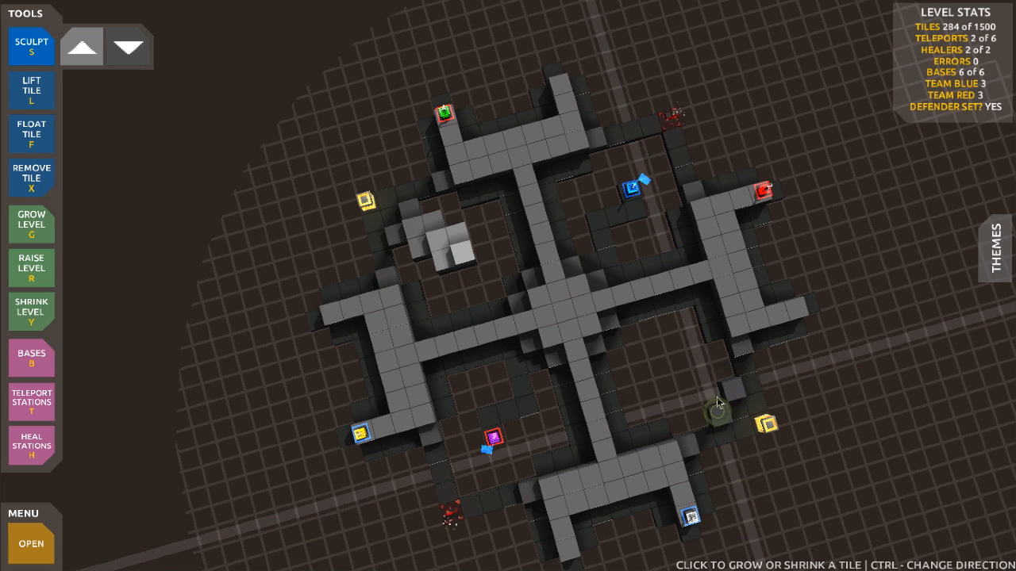
Step: Grow tiles beside the green base and the lower-right red base, reaching 291 tiles
click(718, 411)
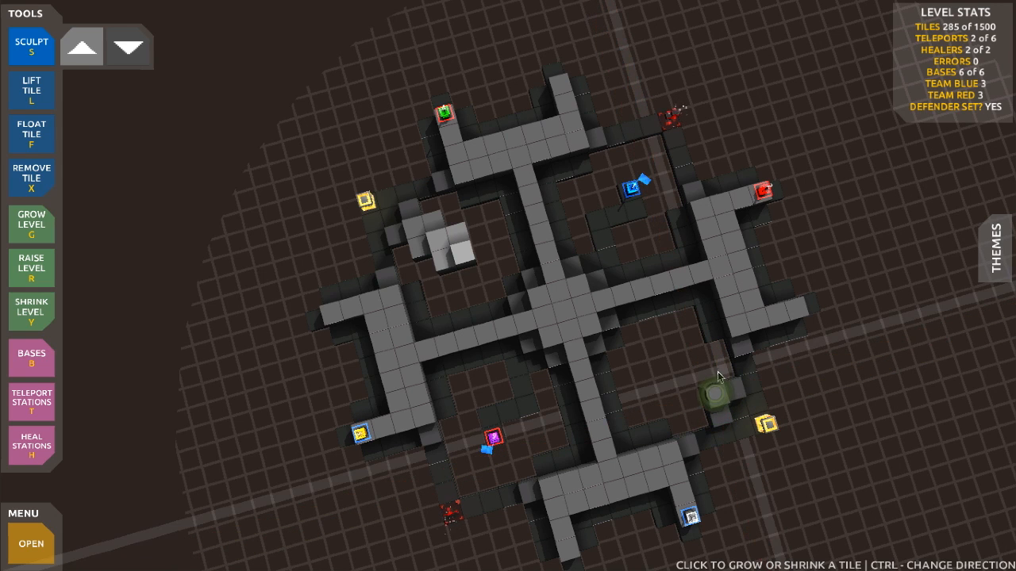
click(707, 389)
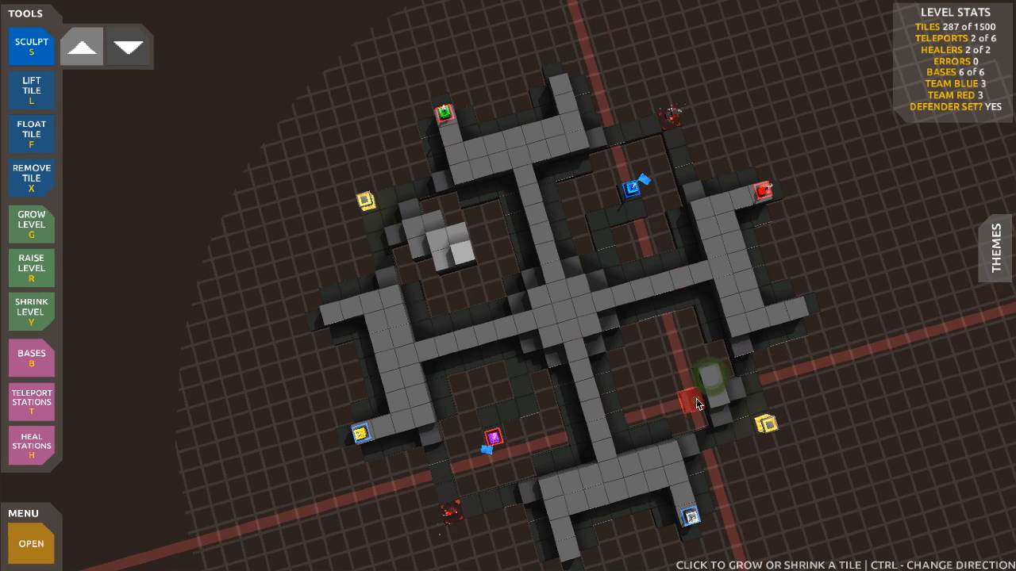
click(705, 382)
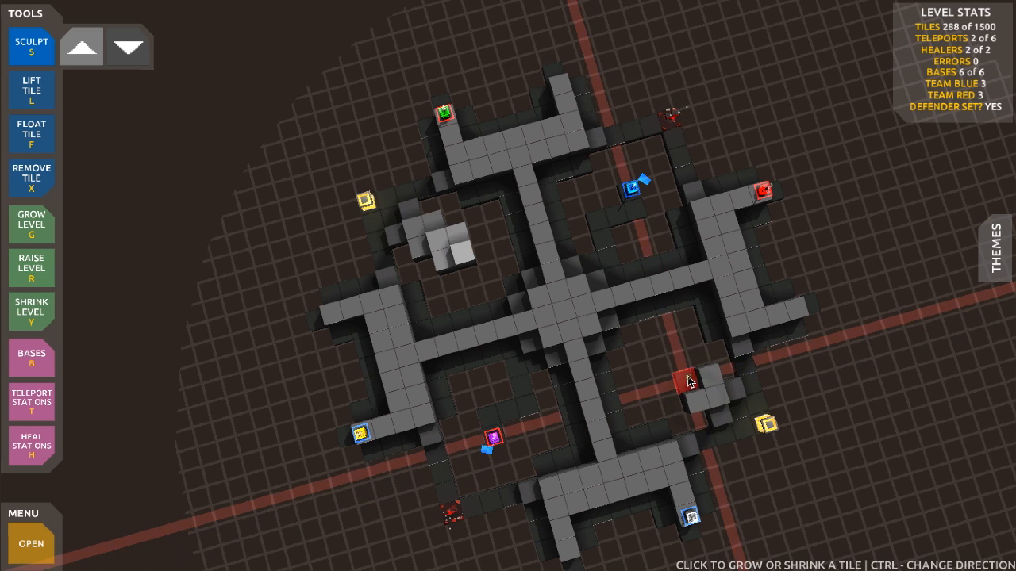
click(686, 380)
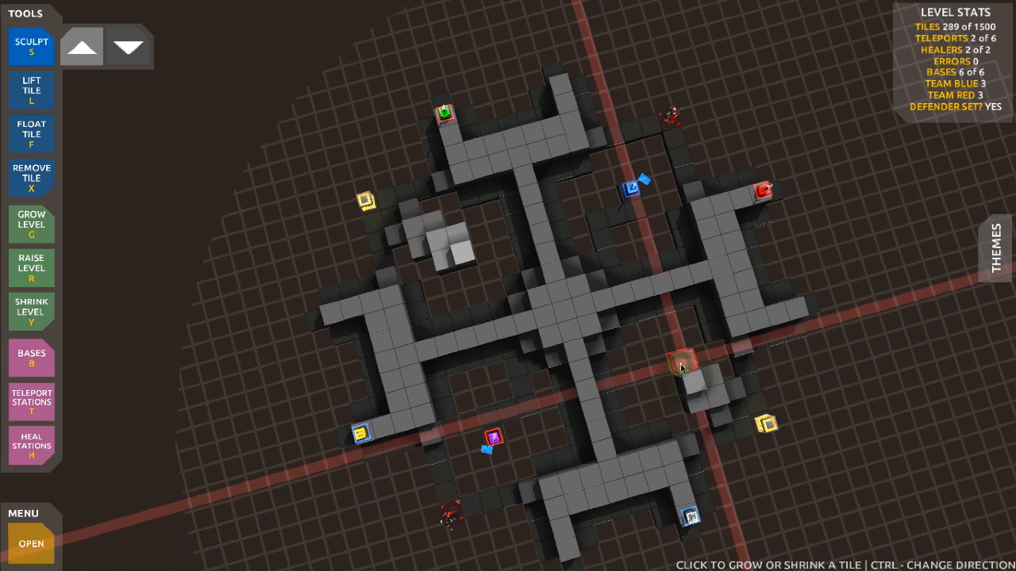
click(675, 368)
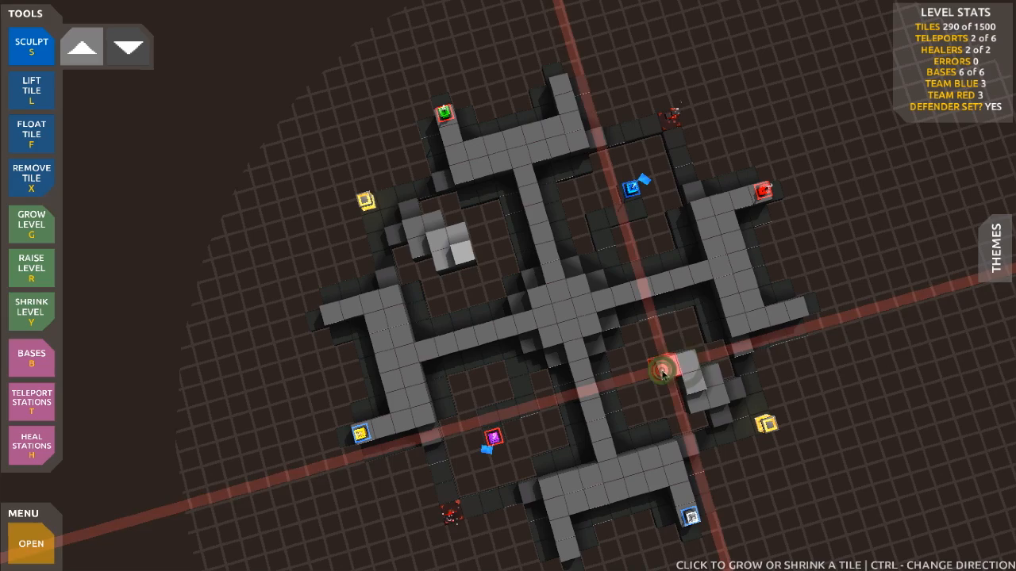
click(663, 368)
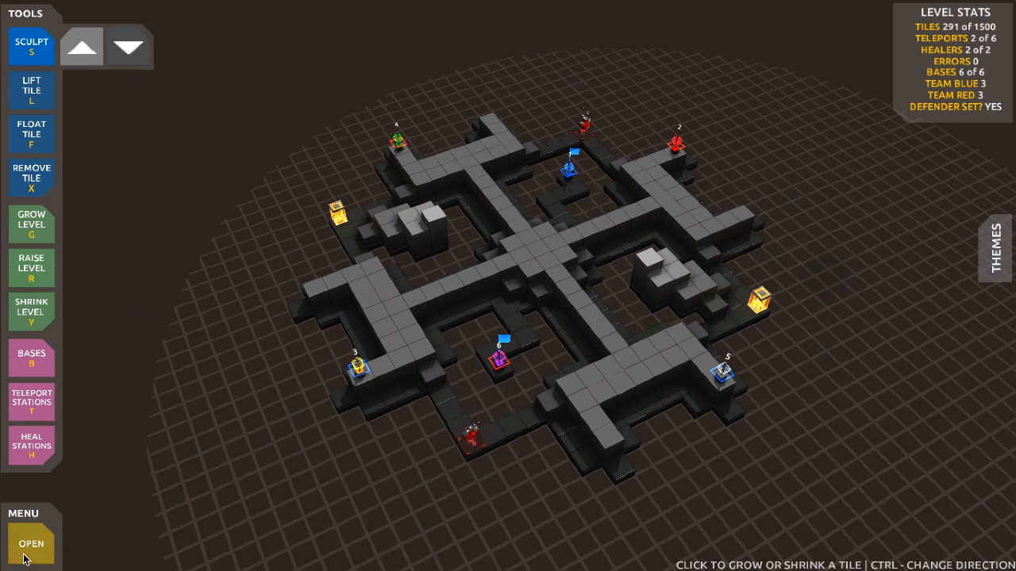
Step: Expand the editor's level menu showing save, process for play and play options
click(32, 543)
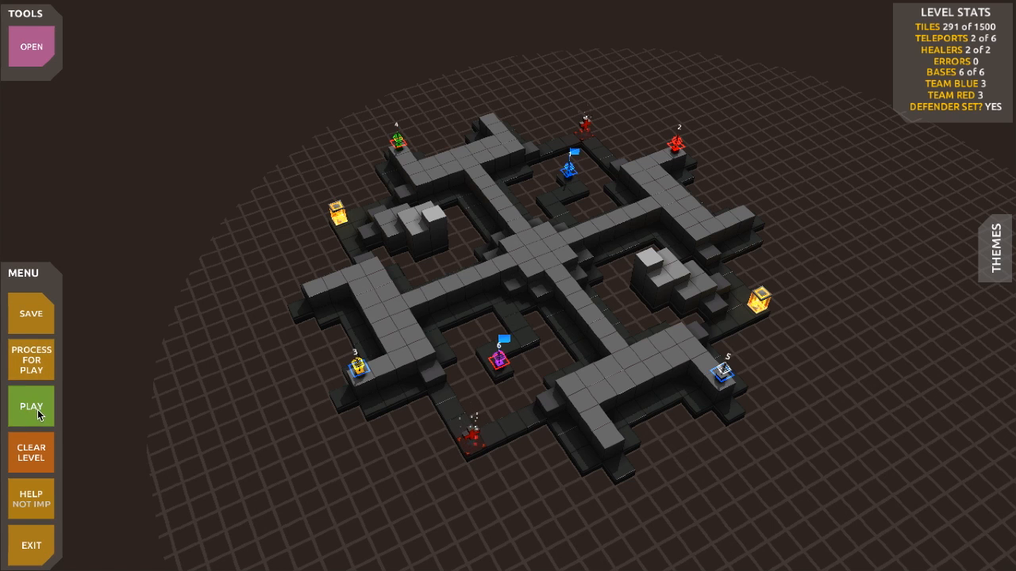
click(30, 406)
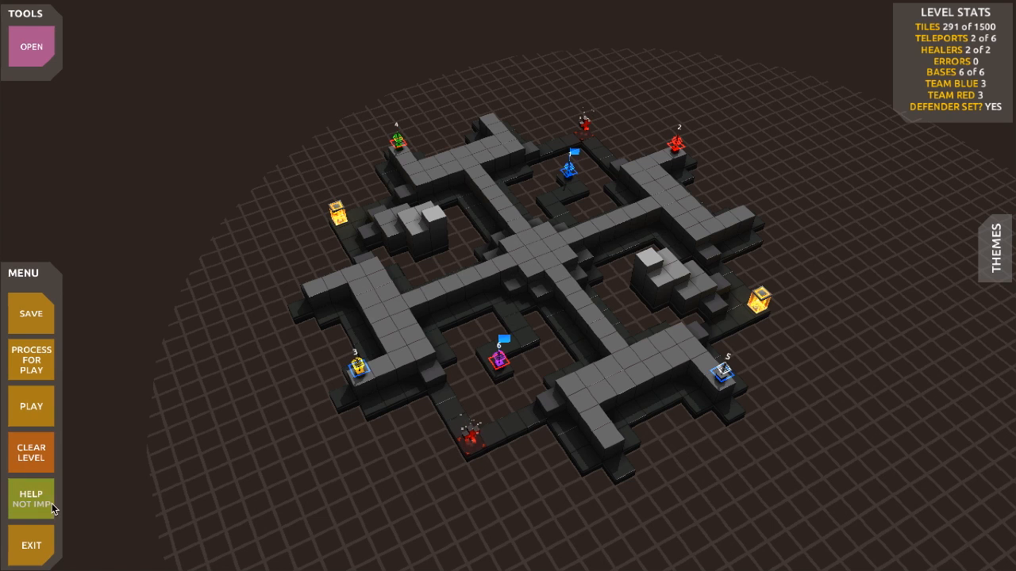
mouse_move(105, 495)
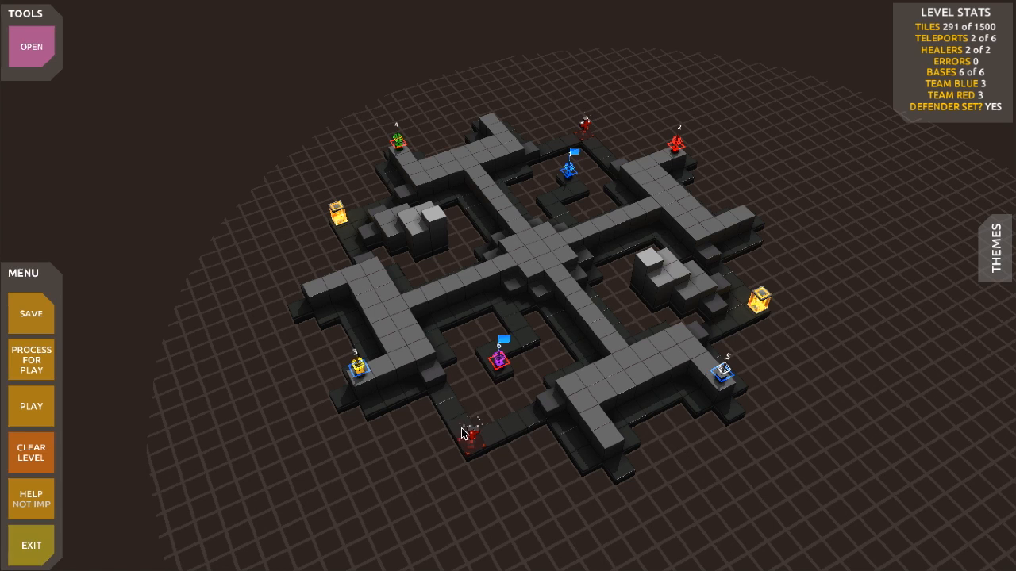
mouse_move(222, 342)
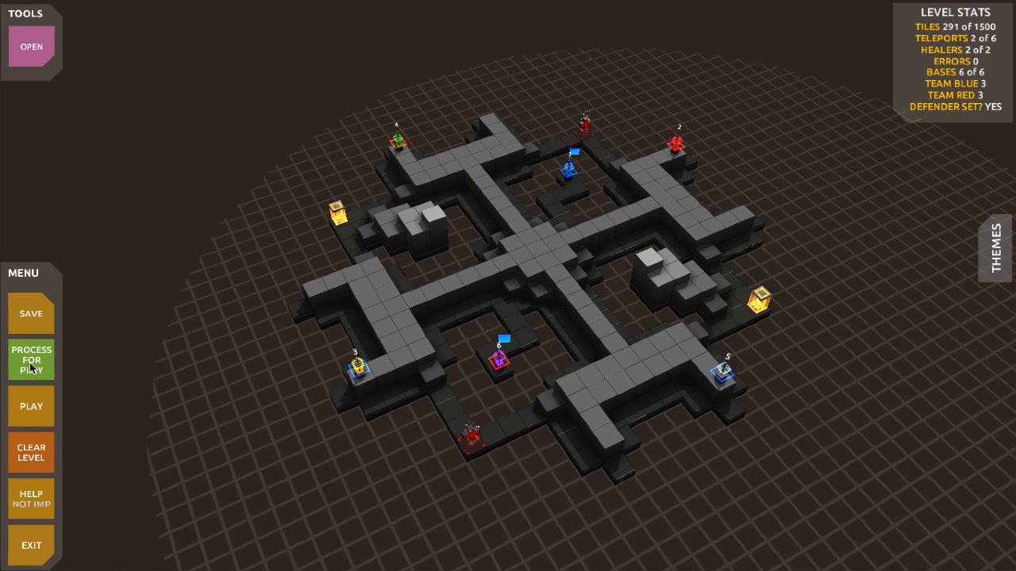
Step: Run Process For Play, pass the Level Test Flight, and choose Save As Private
click(32, 359)
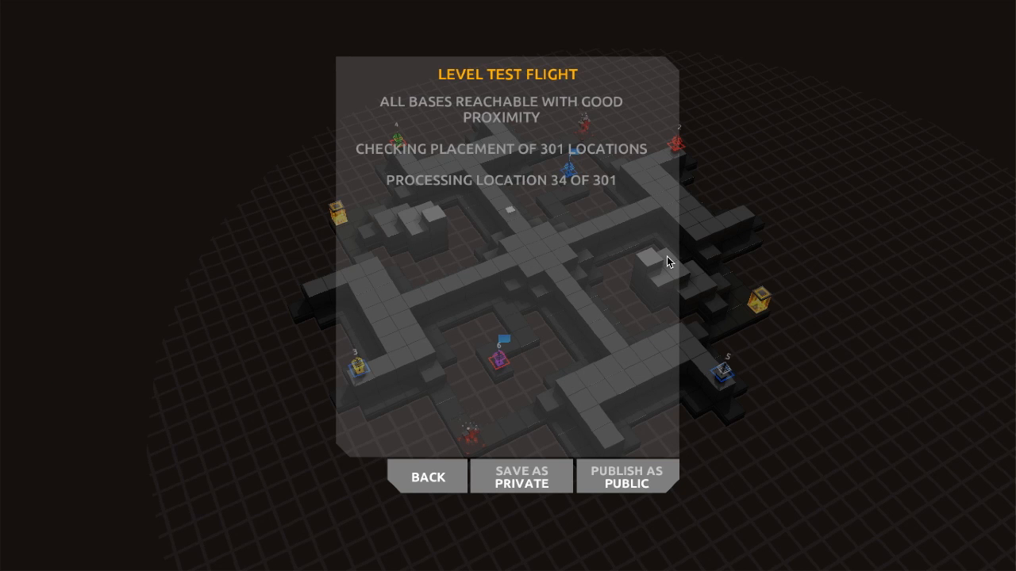
mouse_move(520, 197)
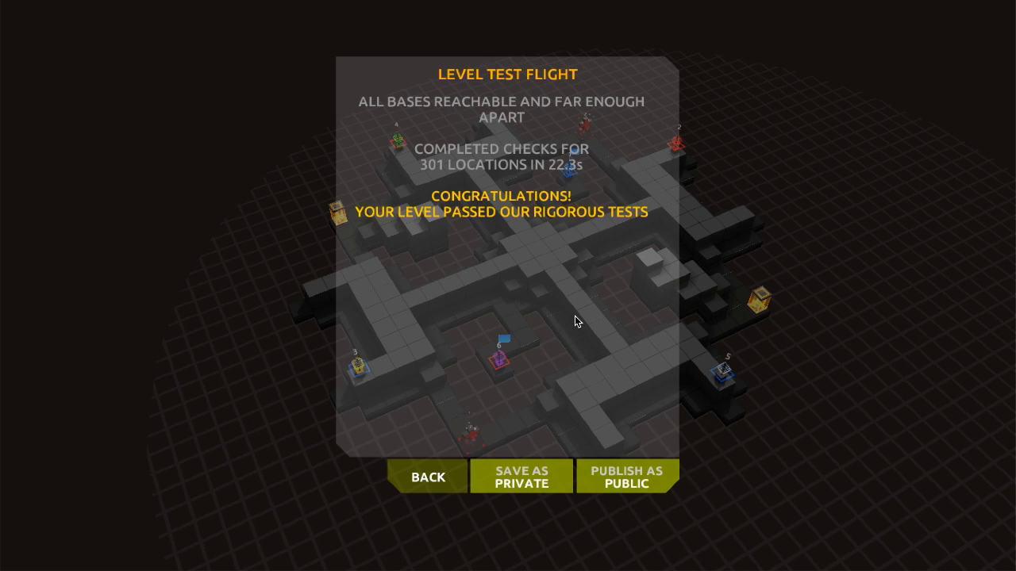
mouse_move(514, 491)
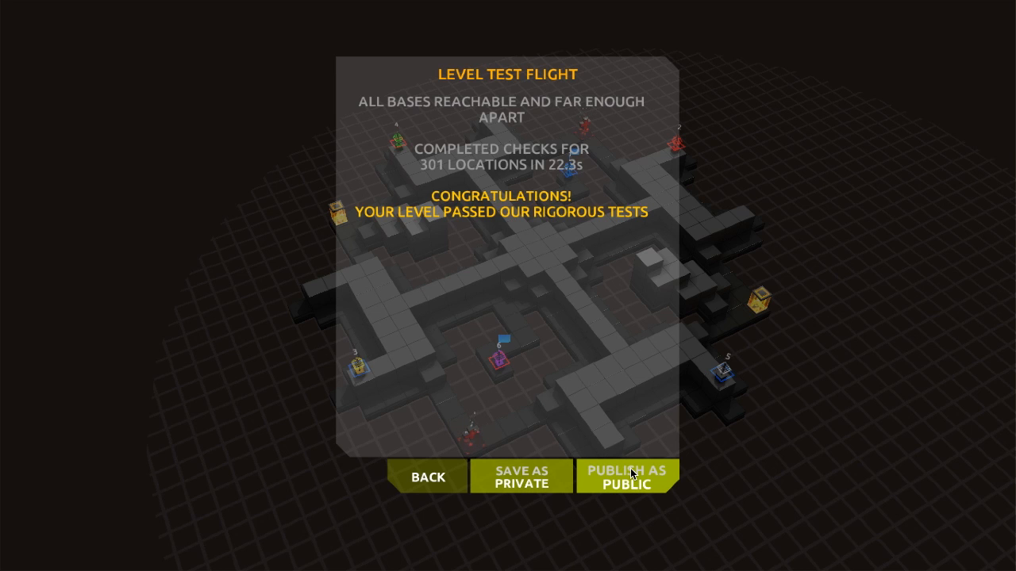
mouse_move(517, 480)
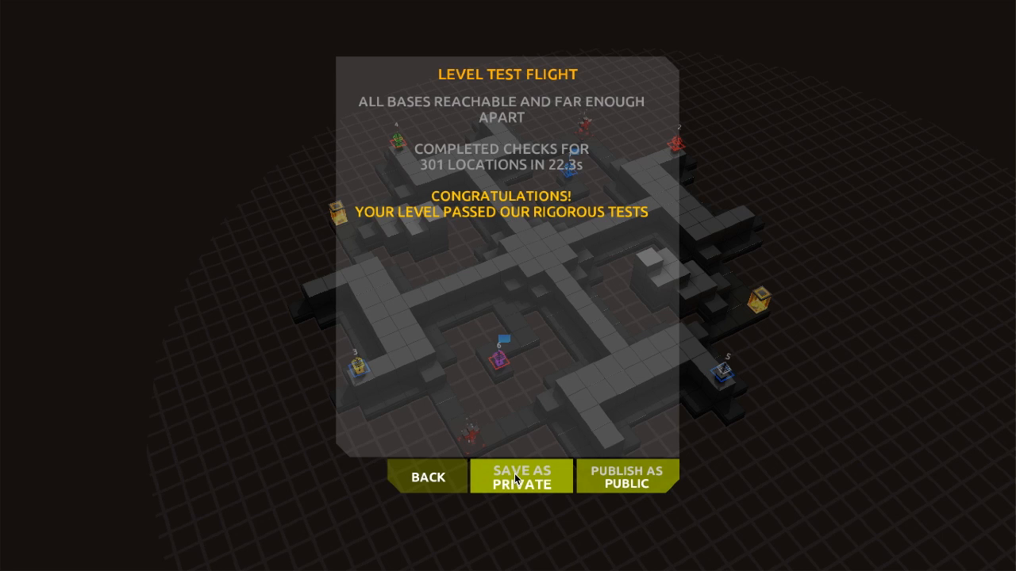
click(520, 476)
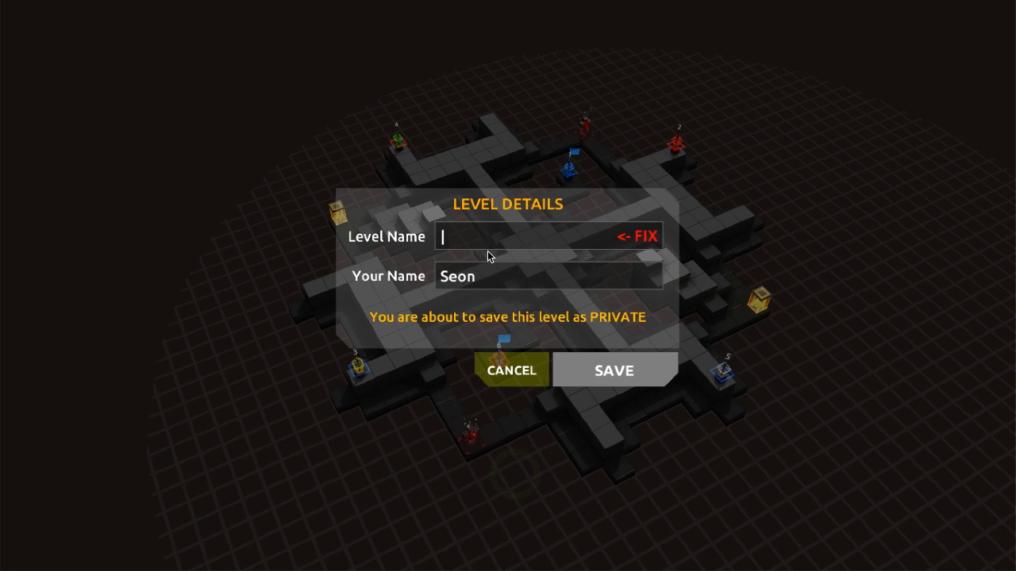
mouse_move(495, 251)
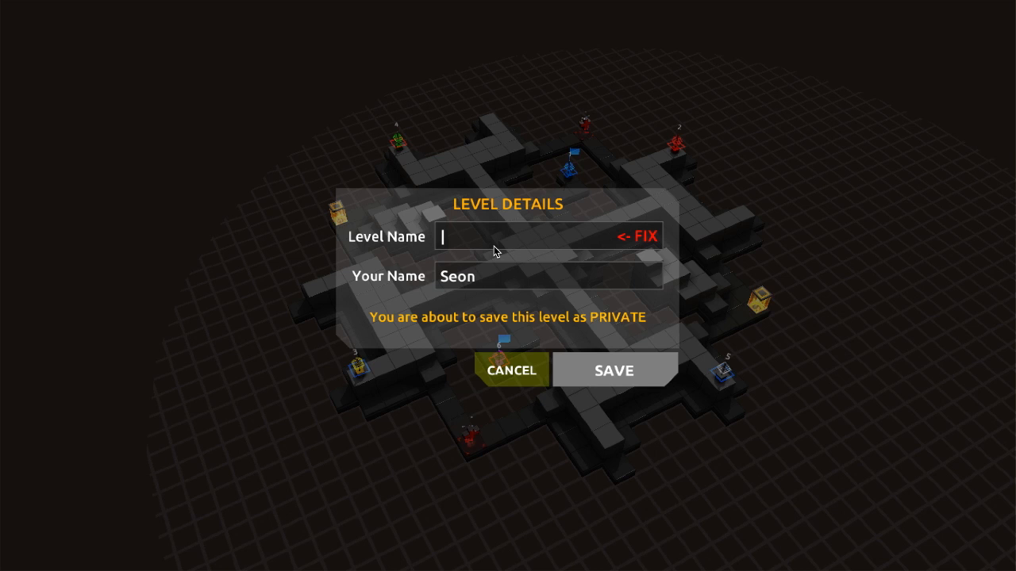
Step: Name the level 'Claws' and save it as a private level
text(CLaws)
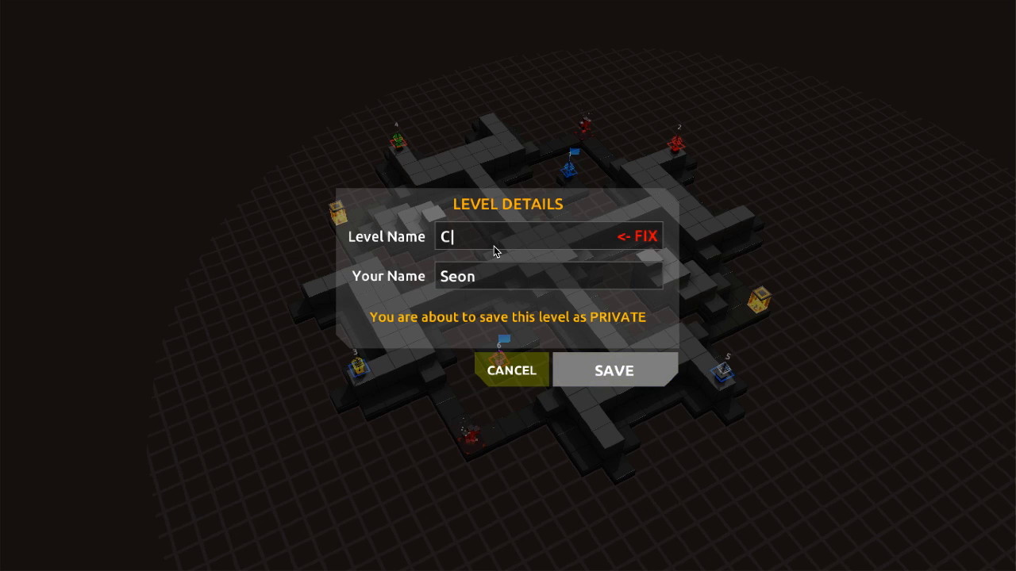
text(laws)
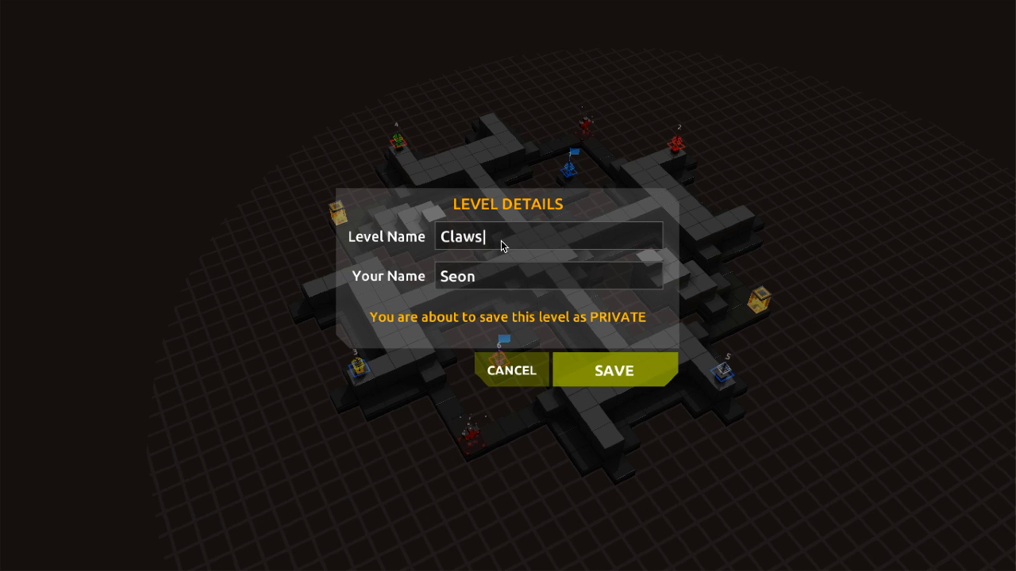
mouse_move(473, 332)
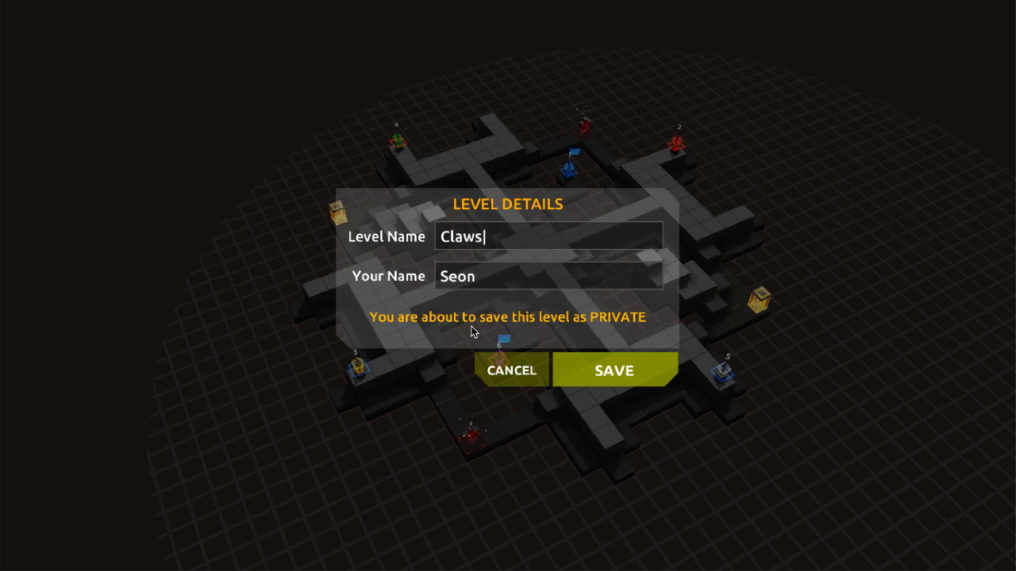
click(613, 370)
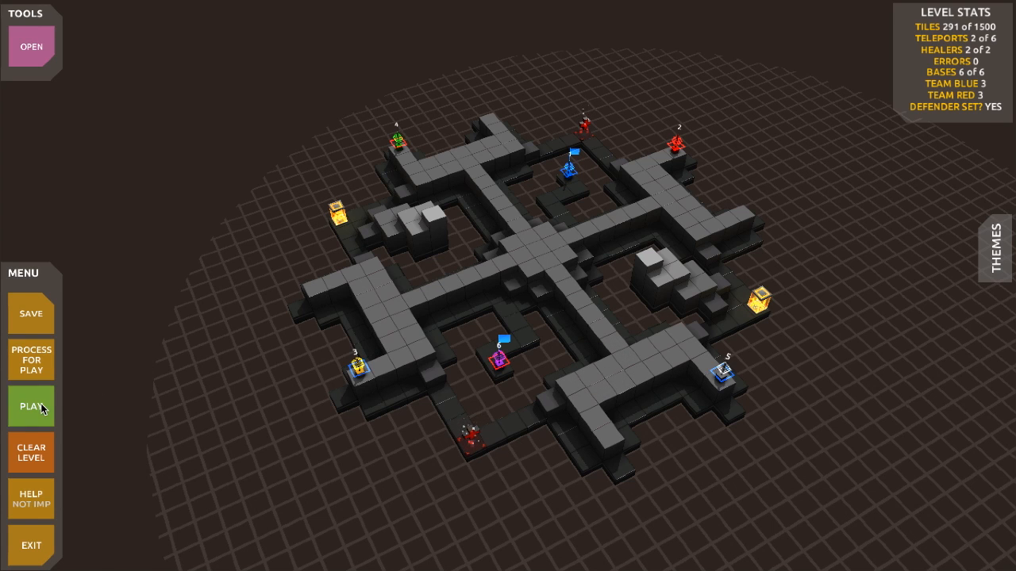
click(31, 315)
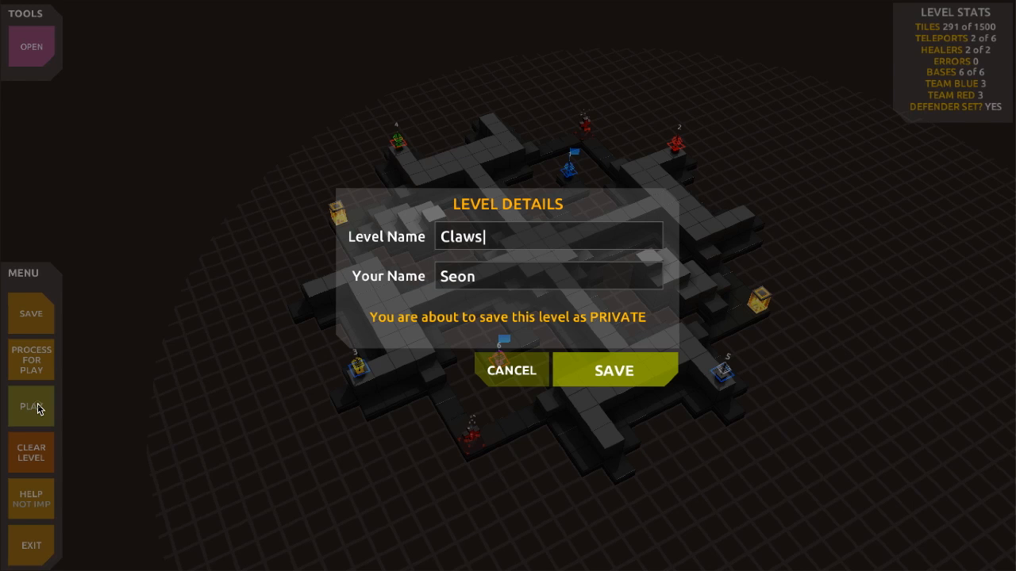
Step: Launch the saved Claws level for play, reaching the game mode choice
click(613, 372)
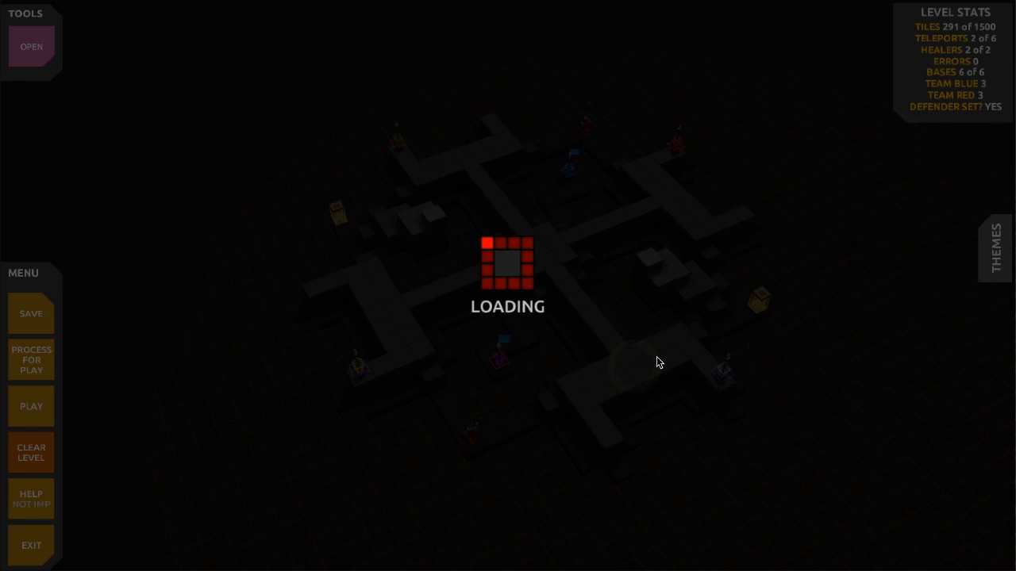
click(32, 406)
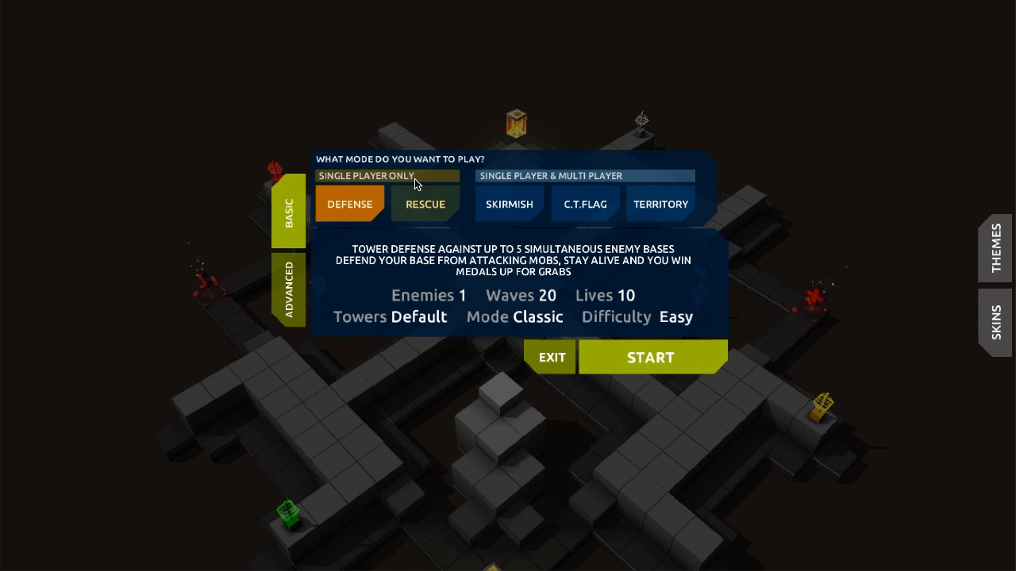
click(661, 203)
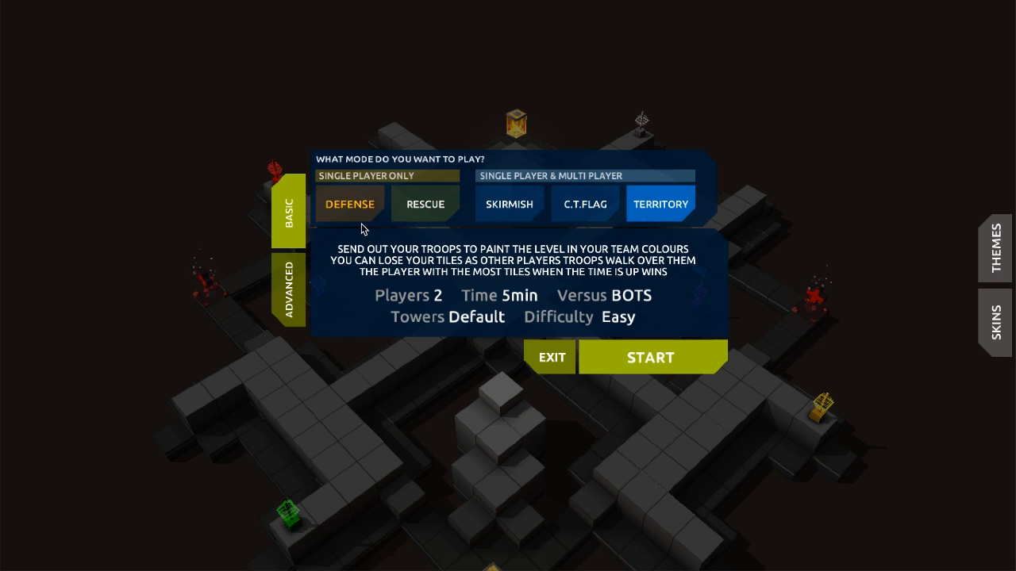
click(349, 203)
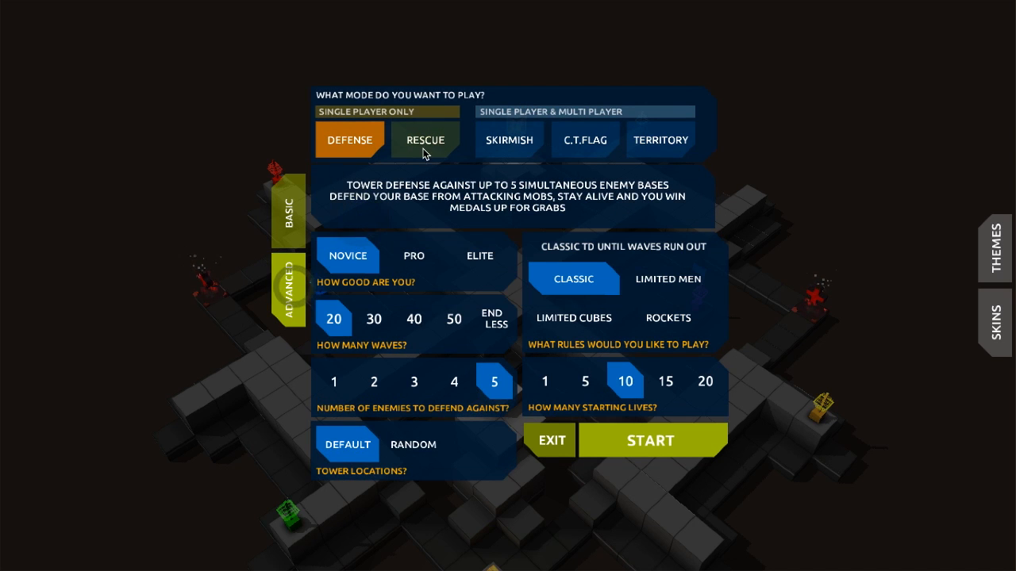
click(509, 140)
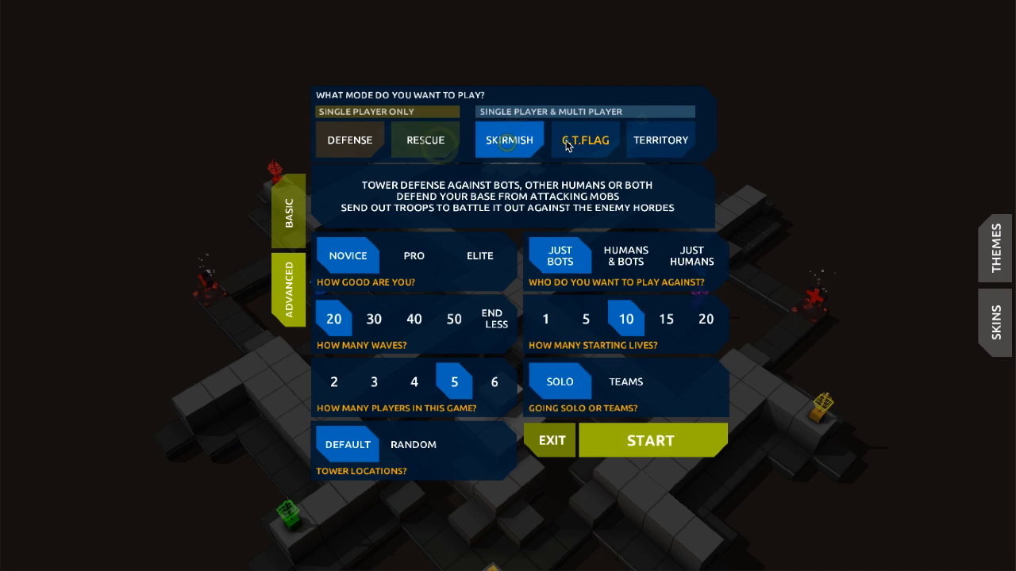
click(661, 140)
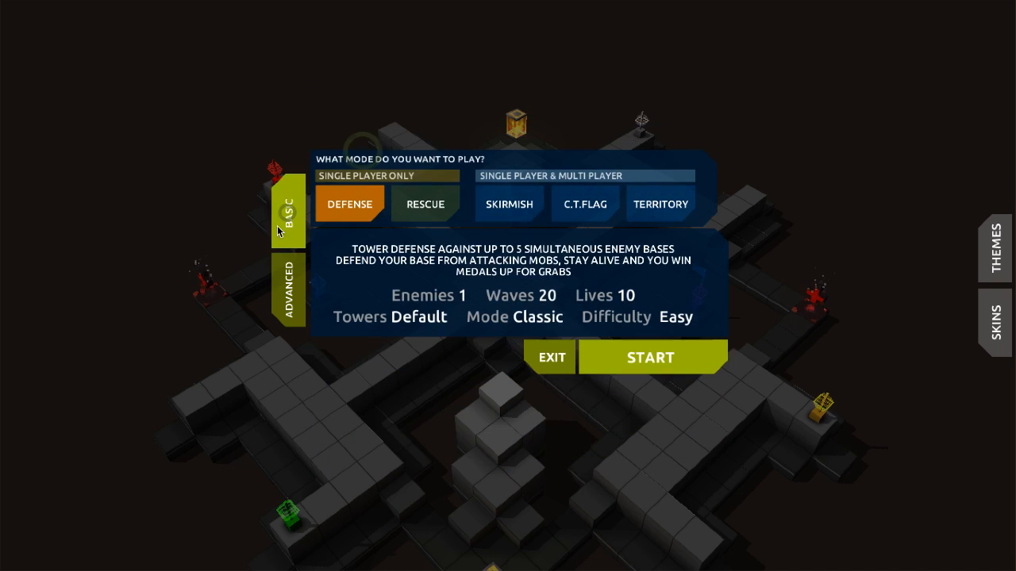
mouse_move(490, 343)
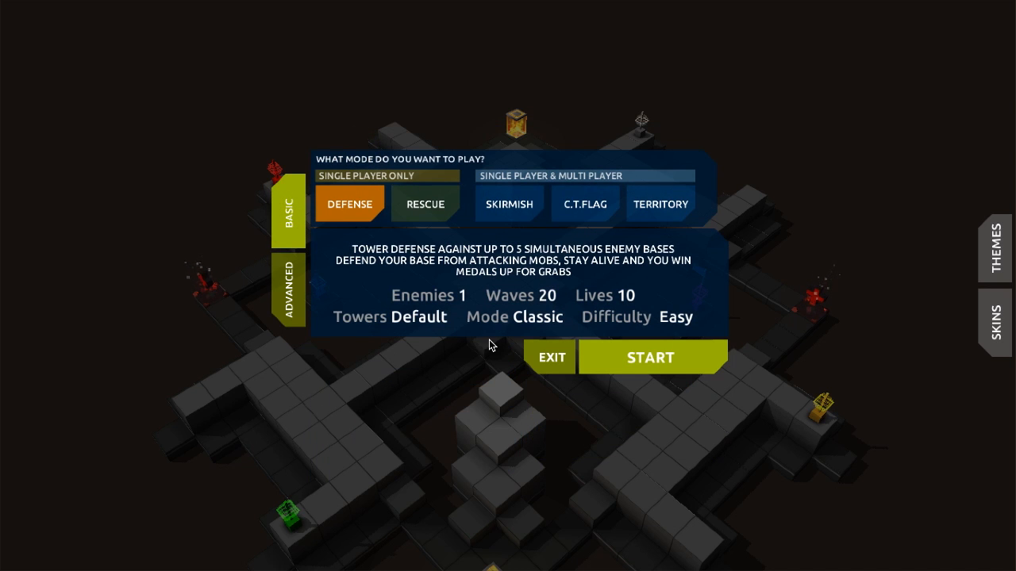
mouse_move(557, 343)
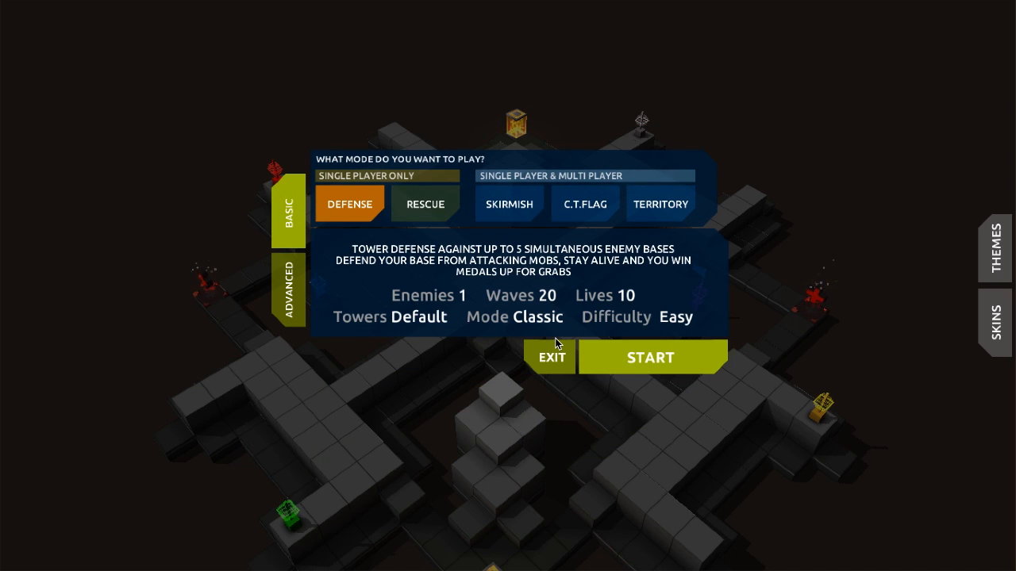
mouse_move(807, 154)
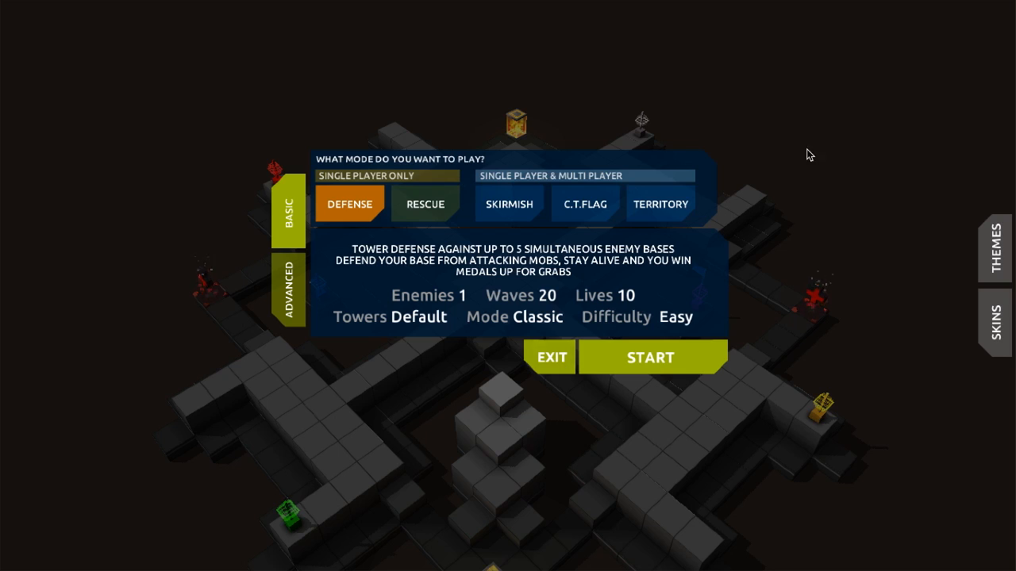